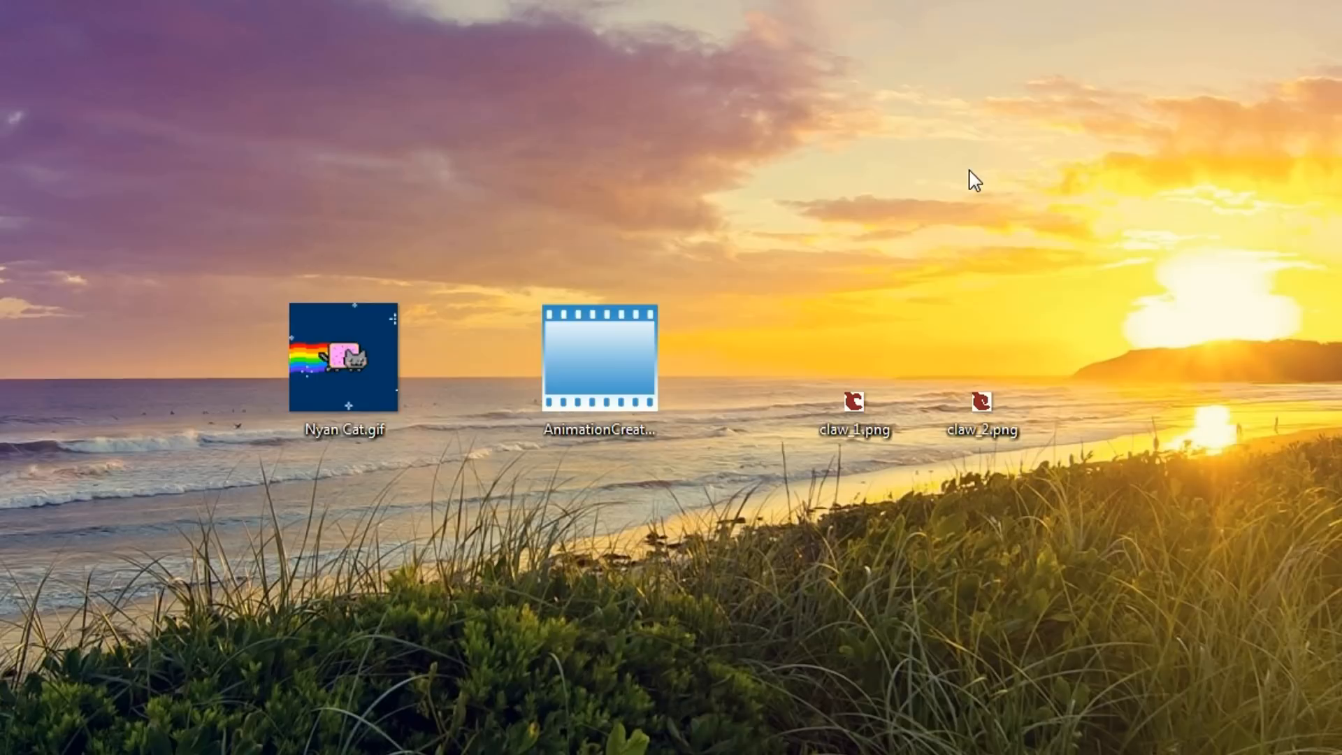
{"action": "mouse_move", "coordinate": [1102, 103]}
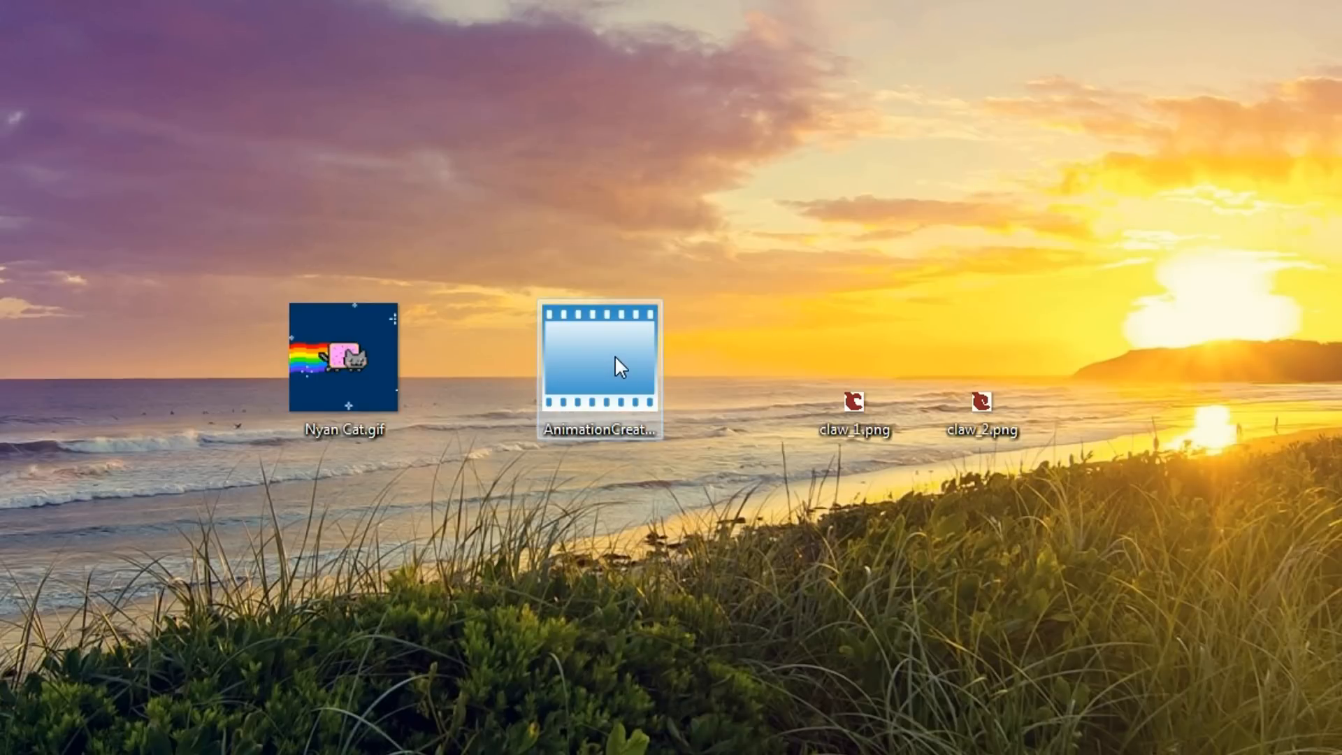
Step: Launch Animation Creator from its desktop shortcut and begin loading the Nyan Cat frames
{"action": "double_click", "coordinate": [603, 366]}
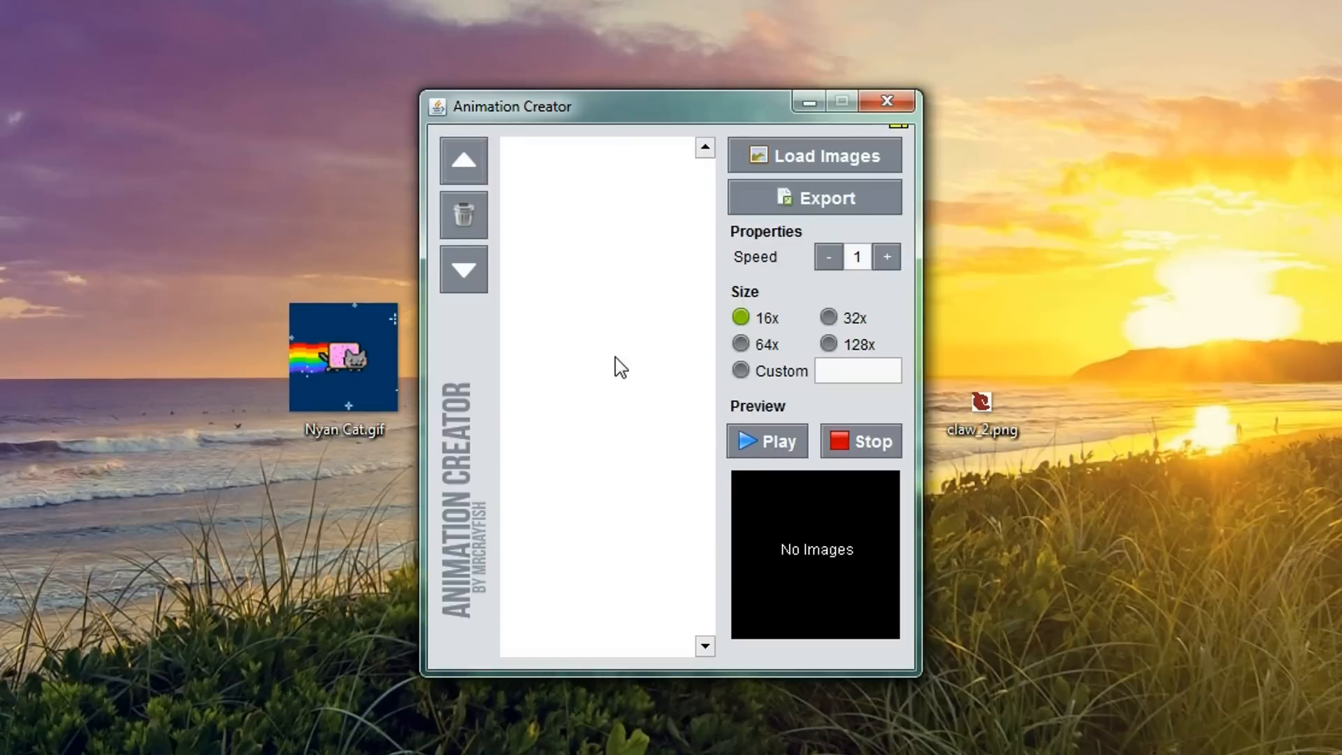
{"action": "mouse_move", "coordinate": [804, 168]}
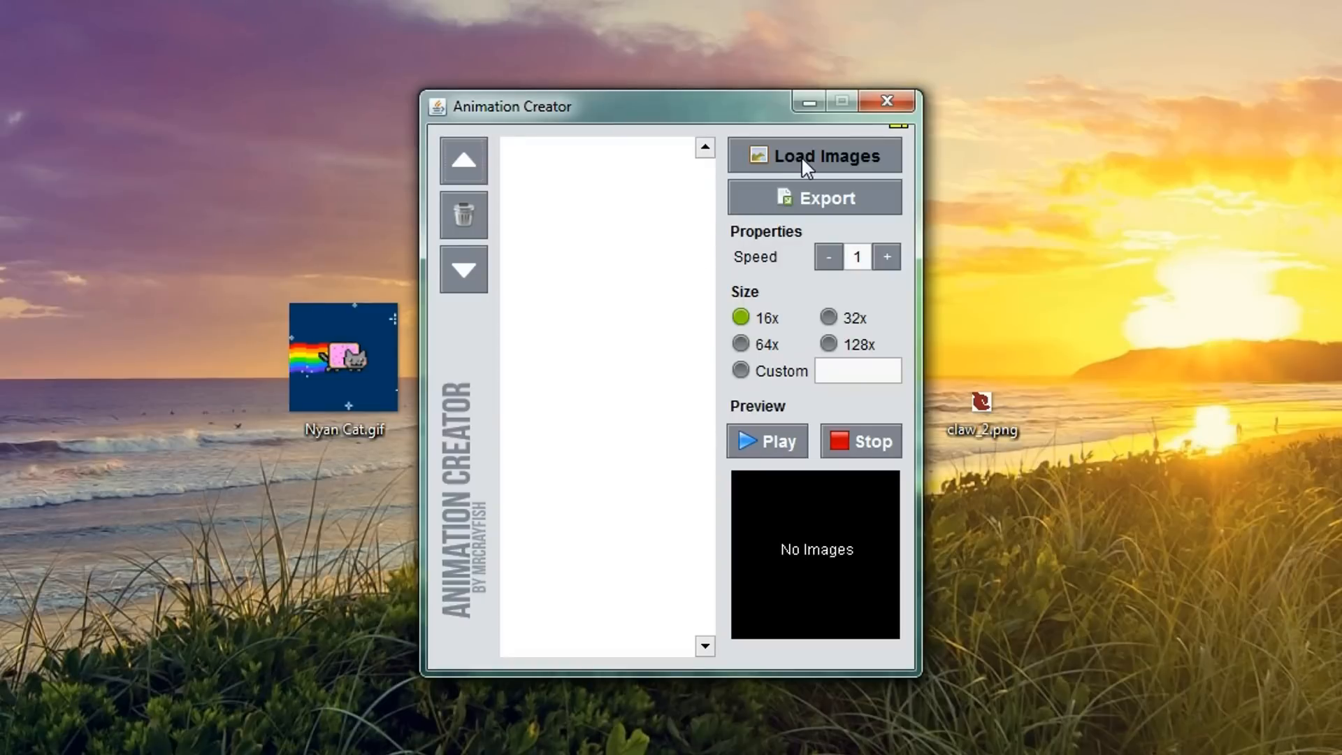
{"action": "mouse_move", "coordinate": [742, 371]}
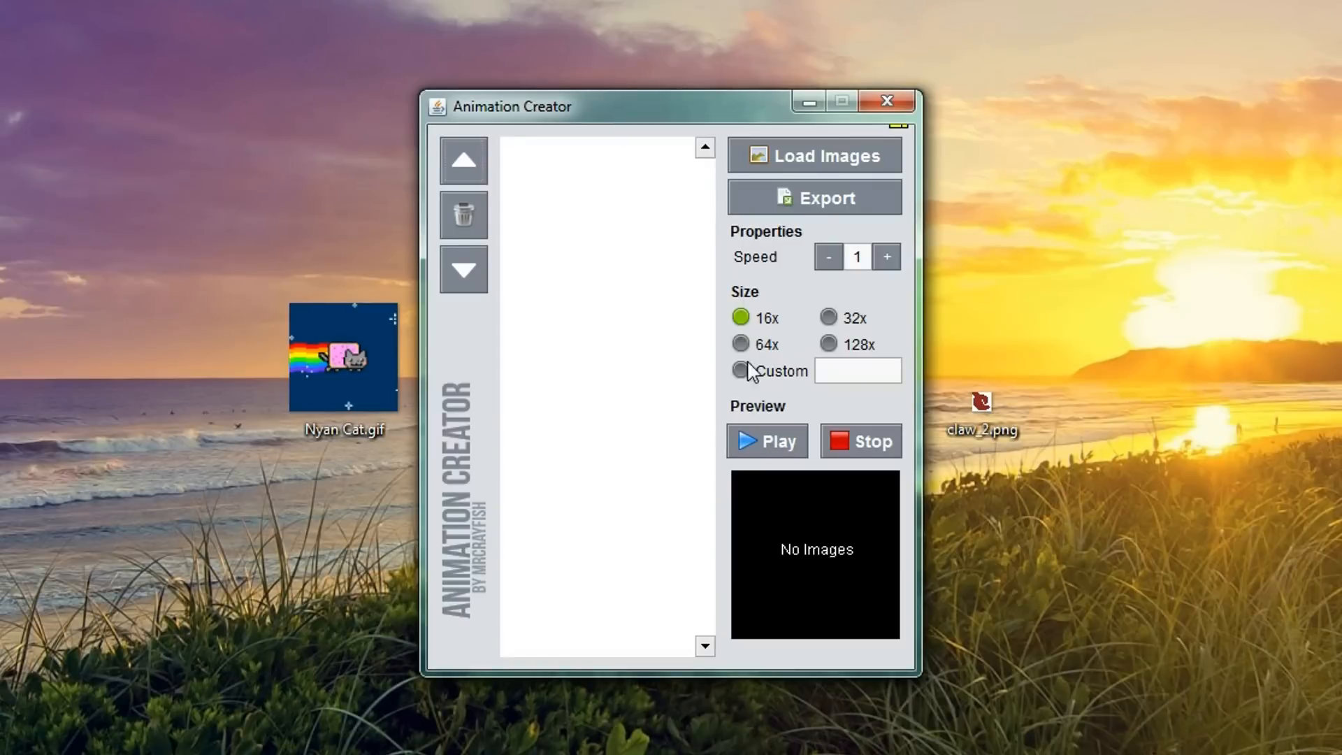
{"action": "mouse_move", "coordinate": [886, 522]}
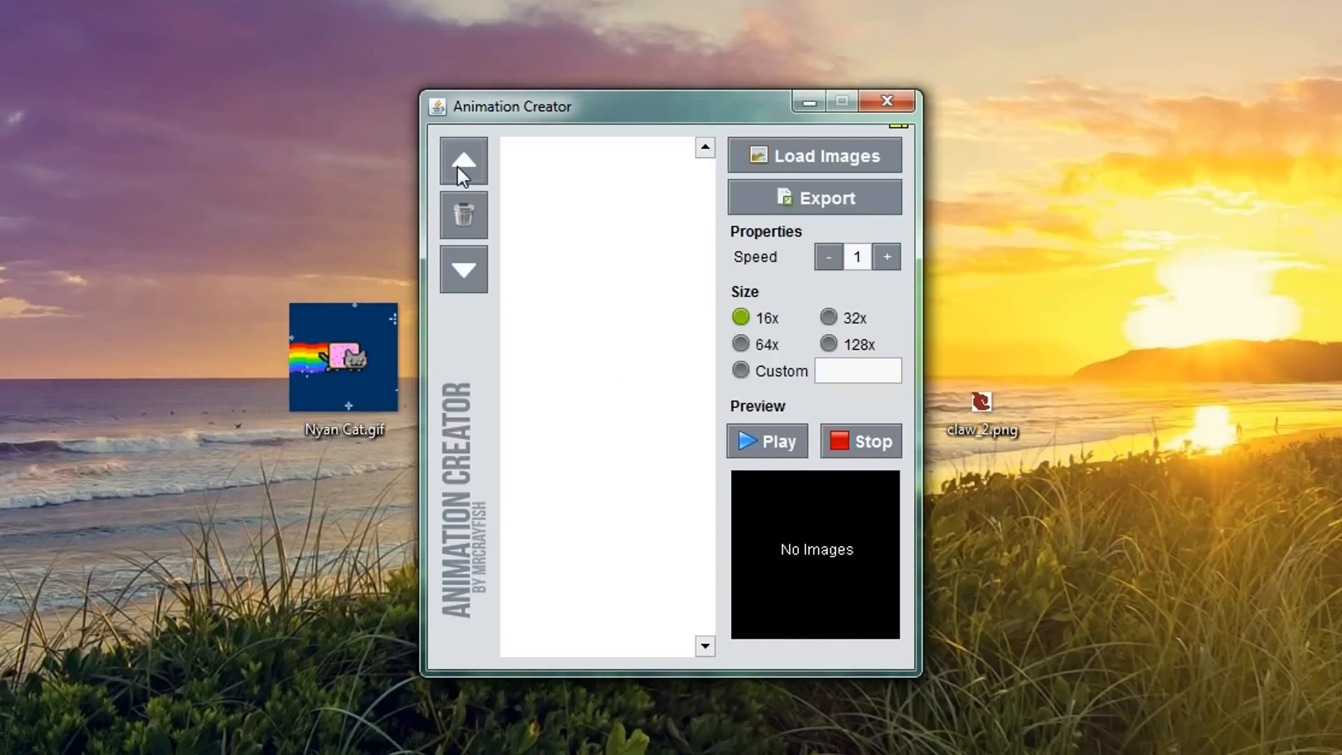
{"action": "mouse_move", "coordinate": [464, 267]}
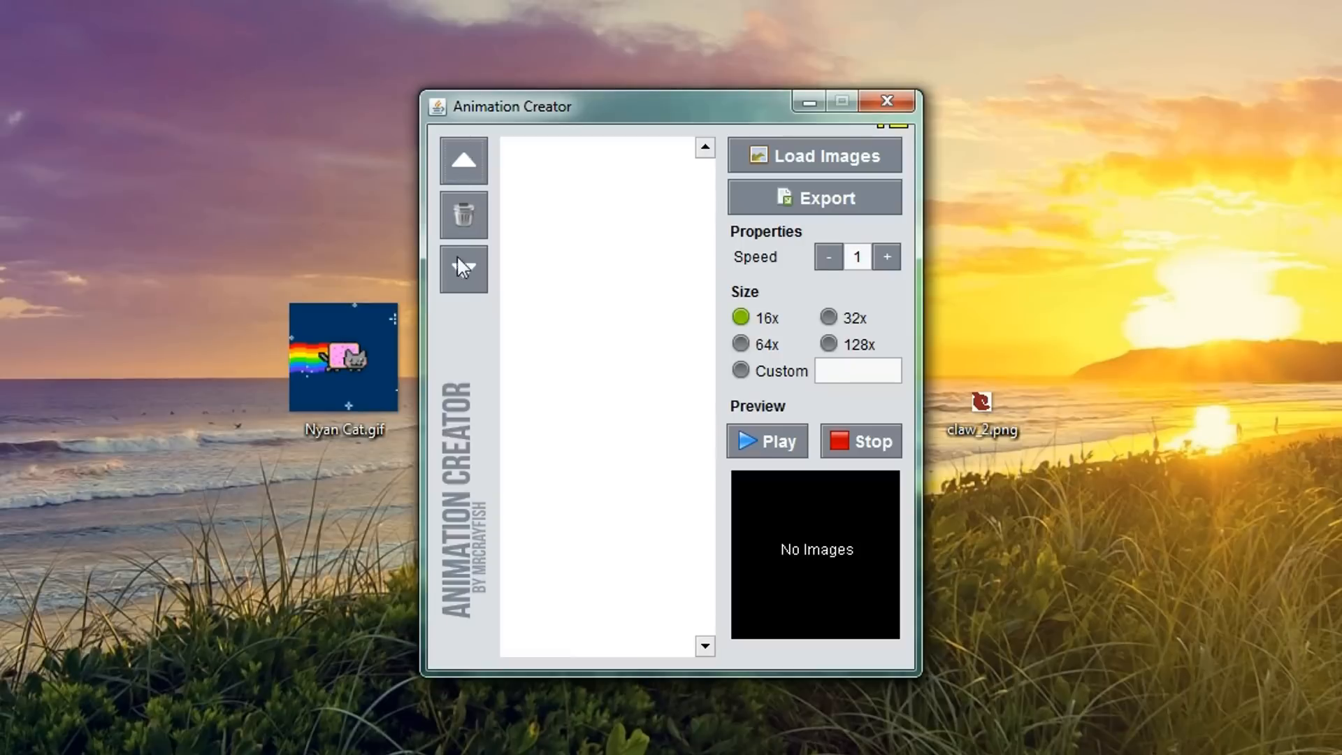
{"action": "left_click", "coordinate": [814, 154]}
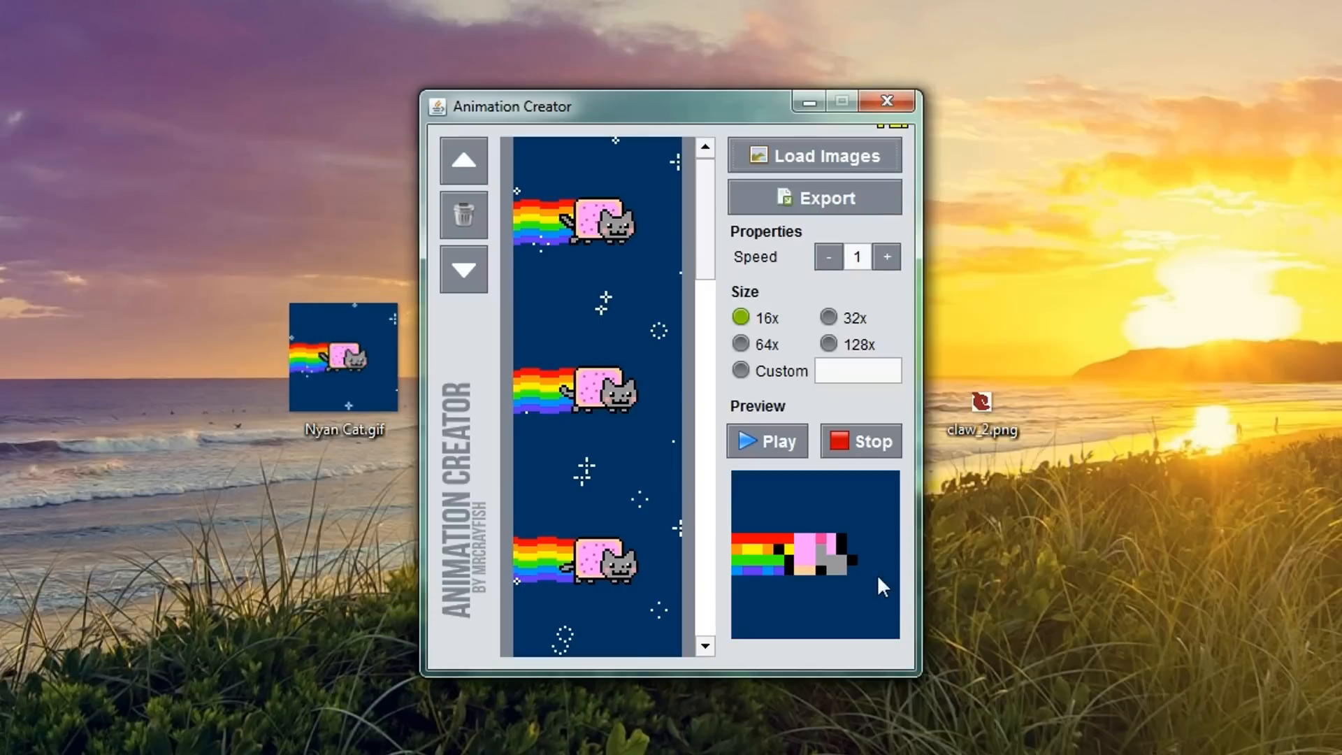
{"action": "mouse_move", "coordinate": [716, 220]}
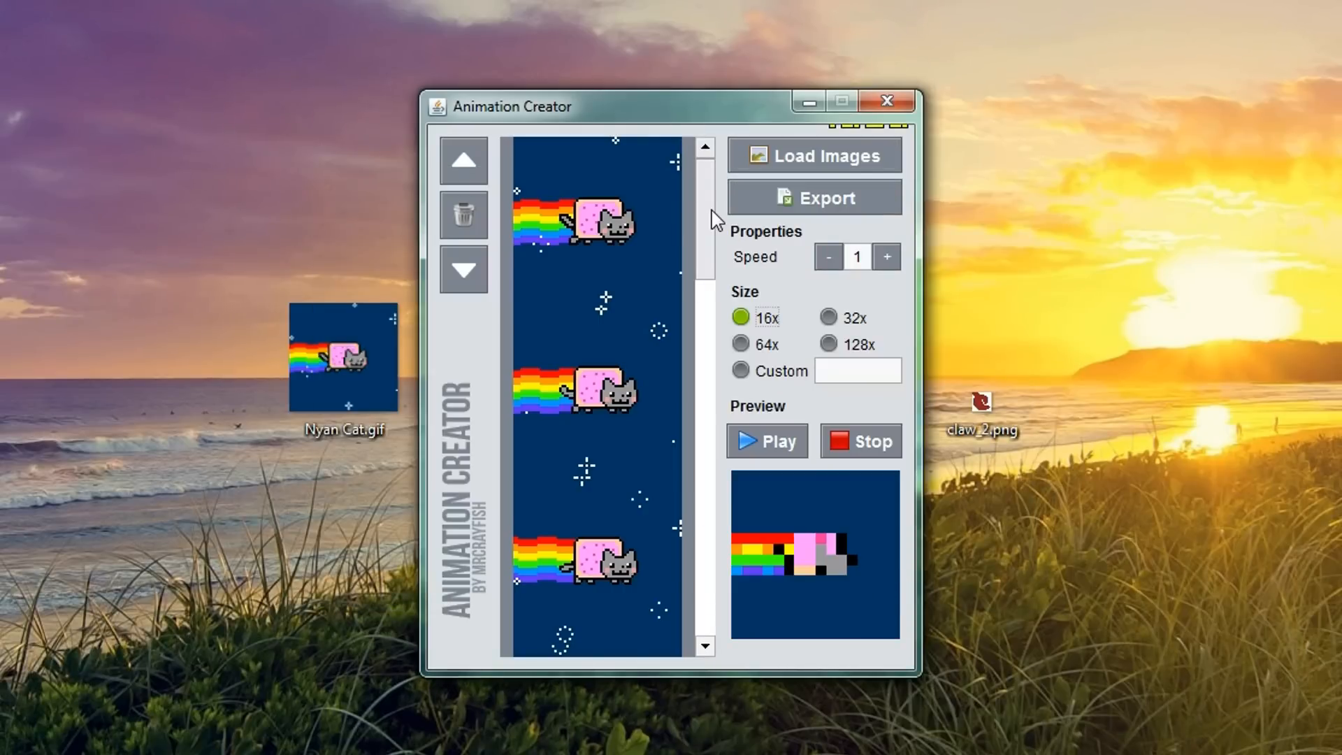
{"action": "mouse_move", "coordinate": [680, 279]}
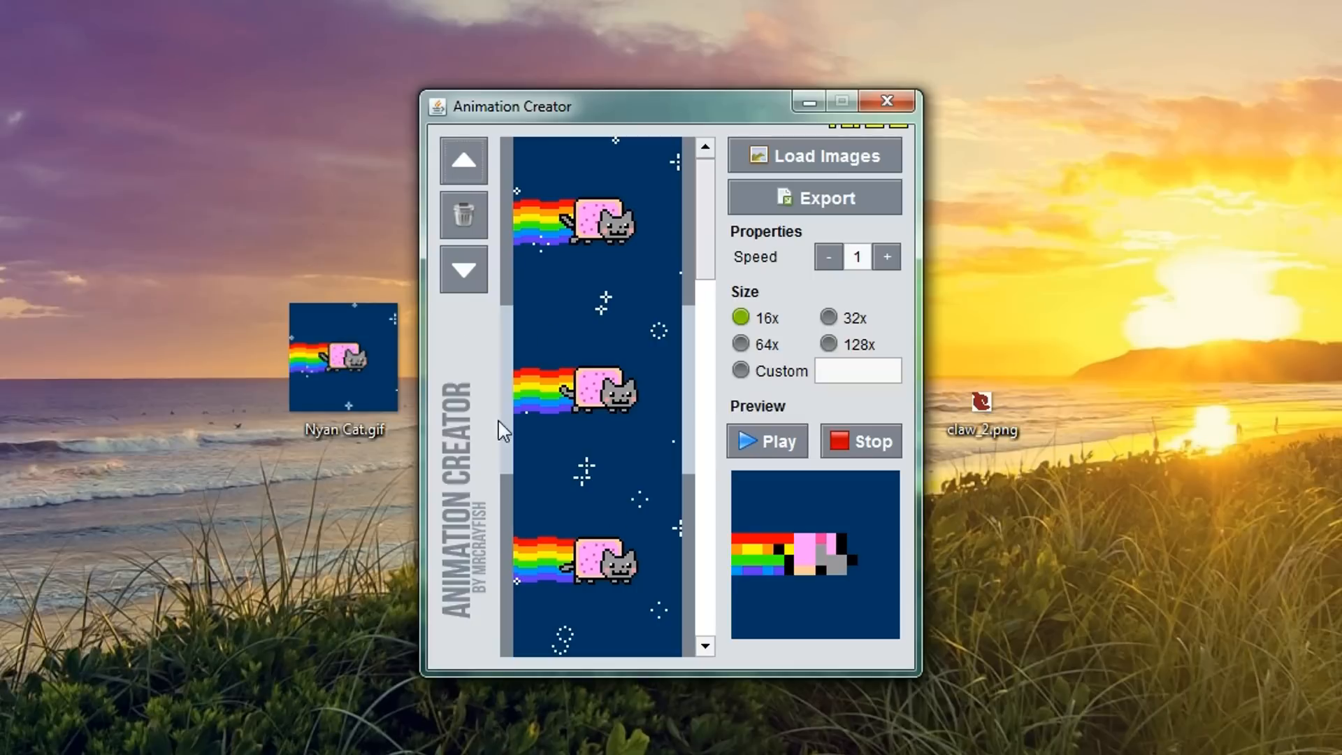
{"action": "mouse_move", "coordinate": [630, 423]}
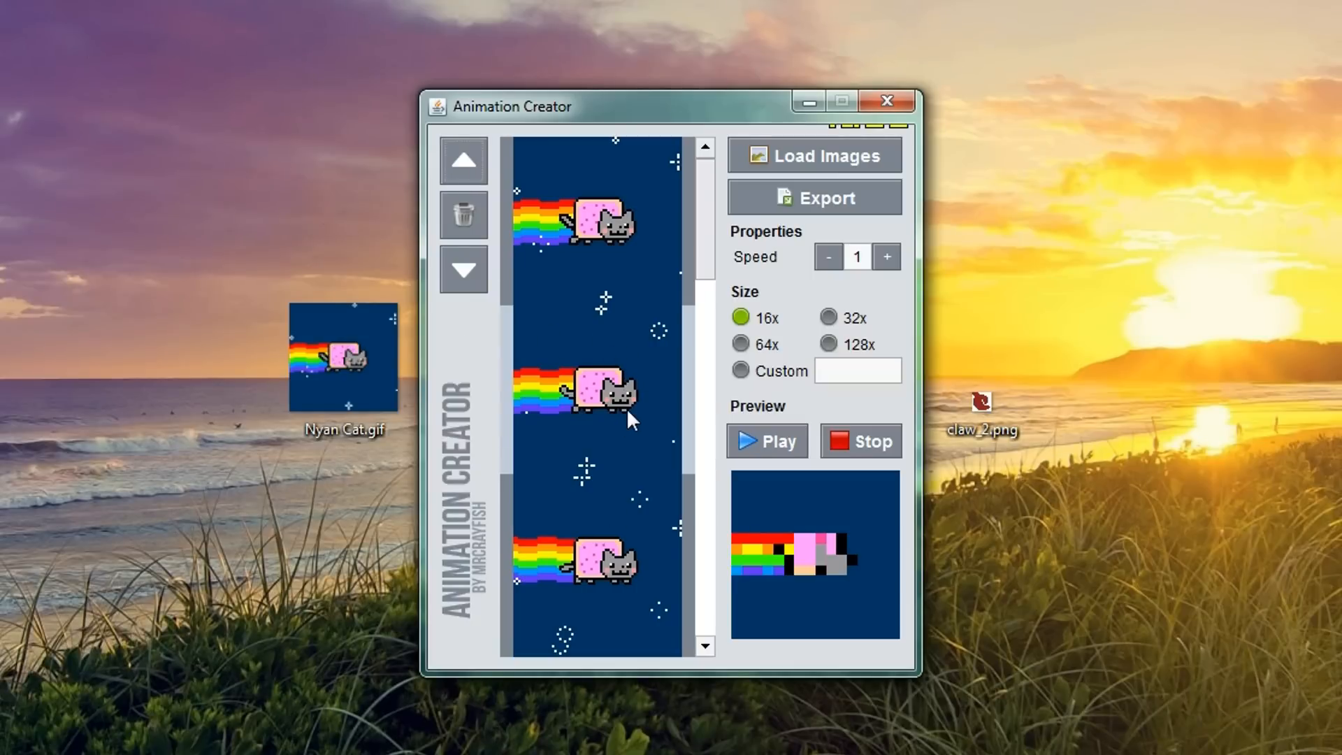
{"action": "mouse_move", "coordinate": [640, 418]}
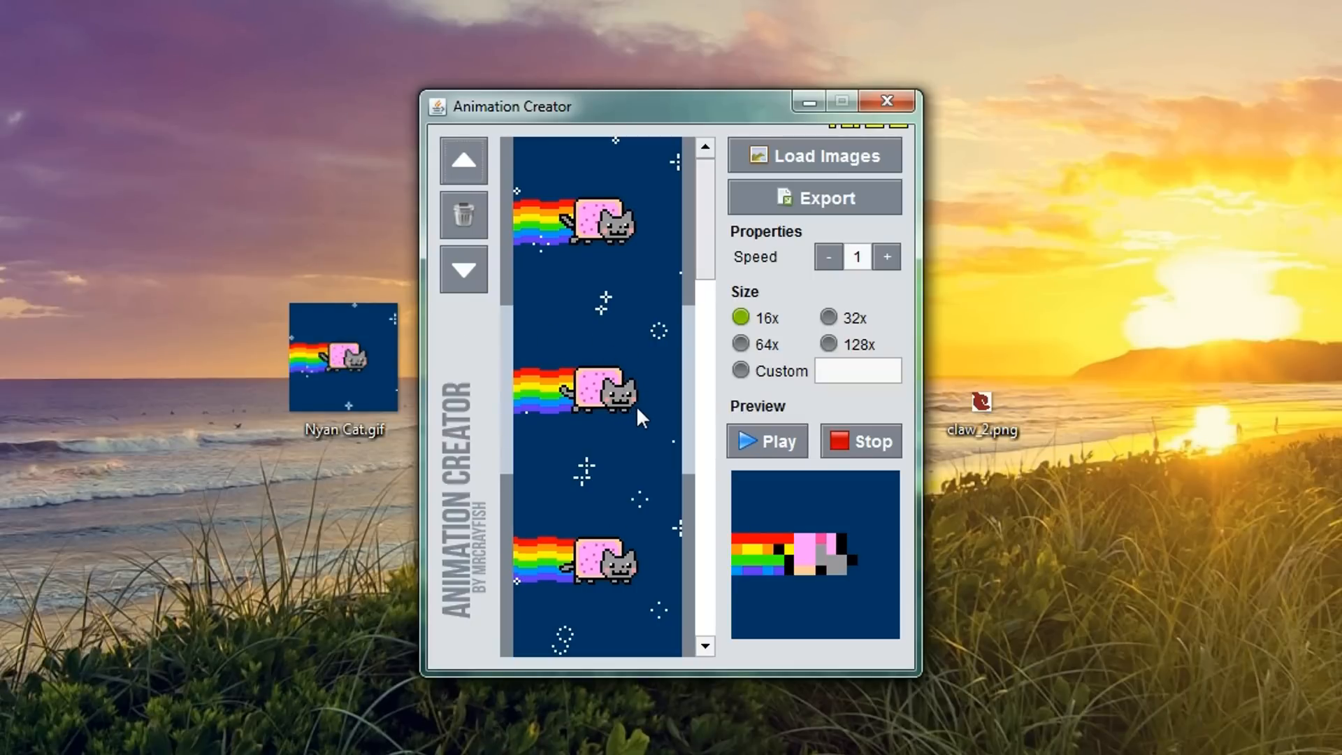
{"action": "mouse_move", "coordinate": [631, 423]}
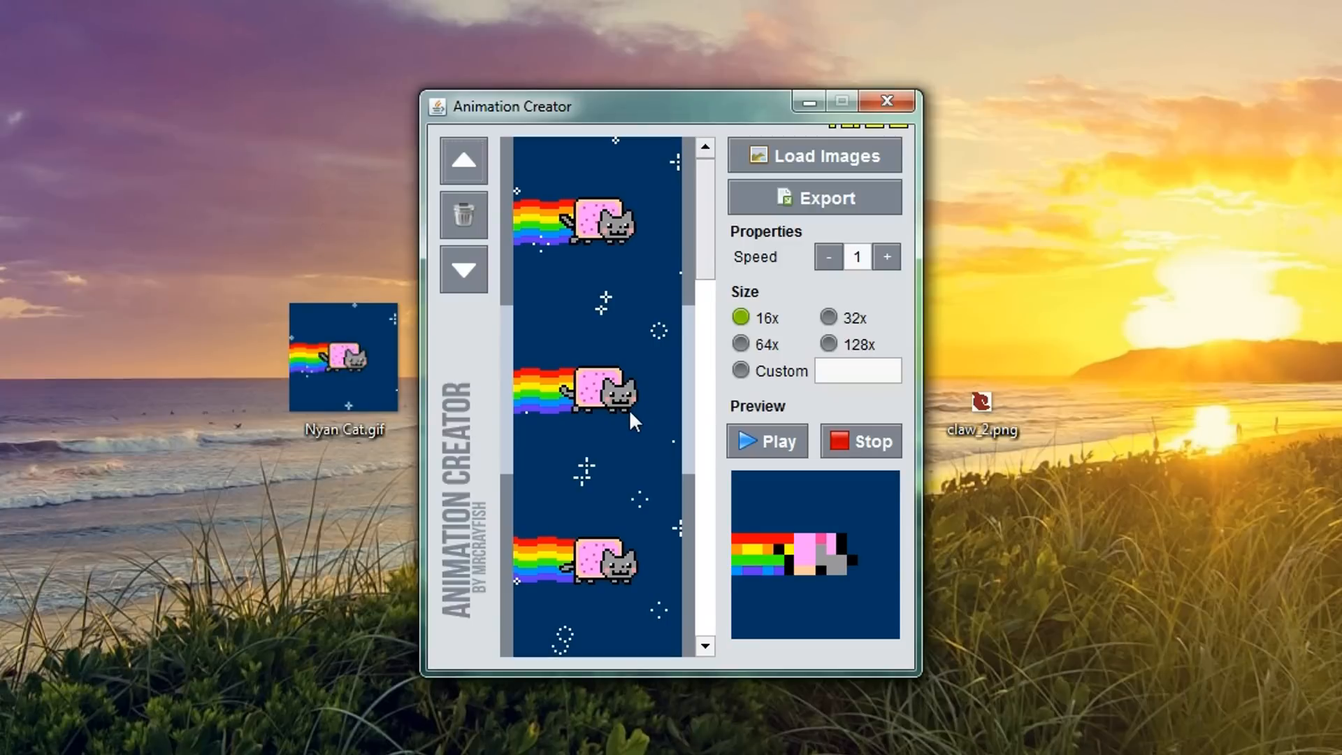
{"action": "mouse_move", "coordinate": [512, 438]}
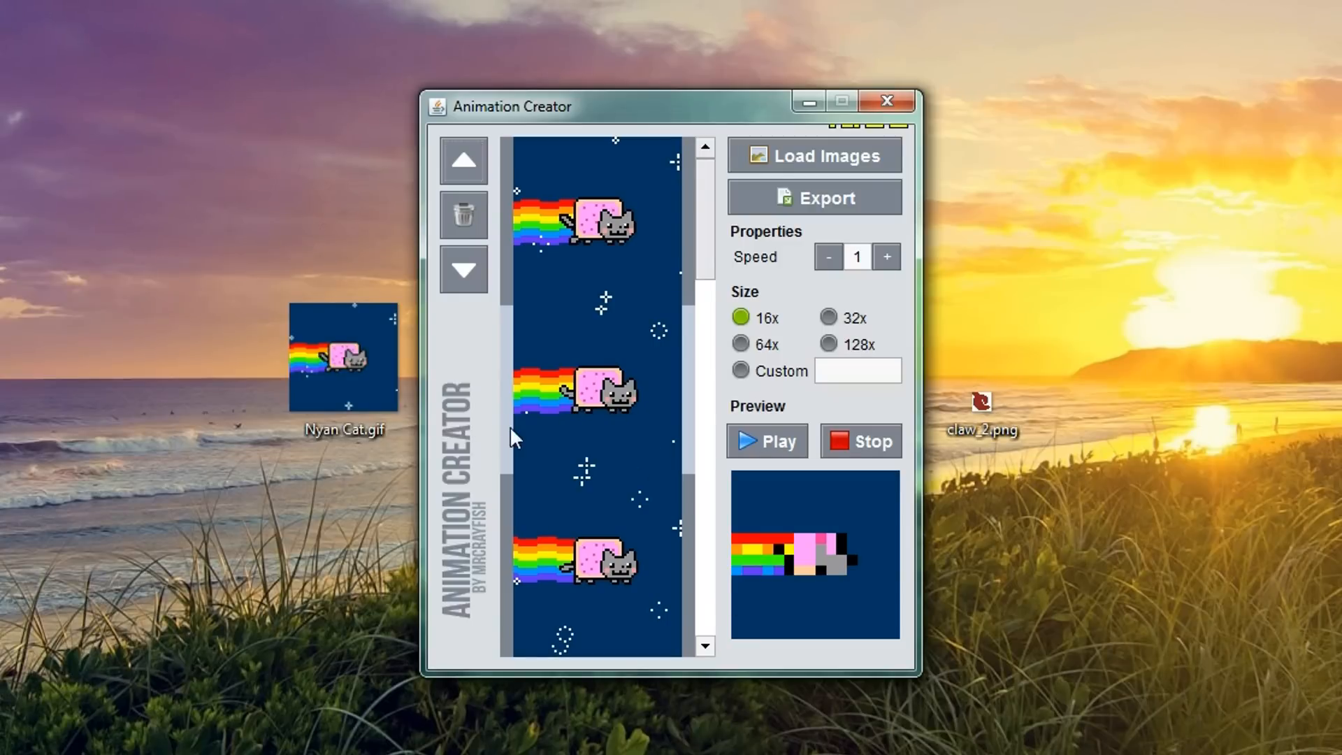
{"action": "mouse_move", "coordinate": [814, 509]}
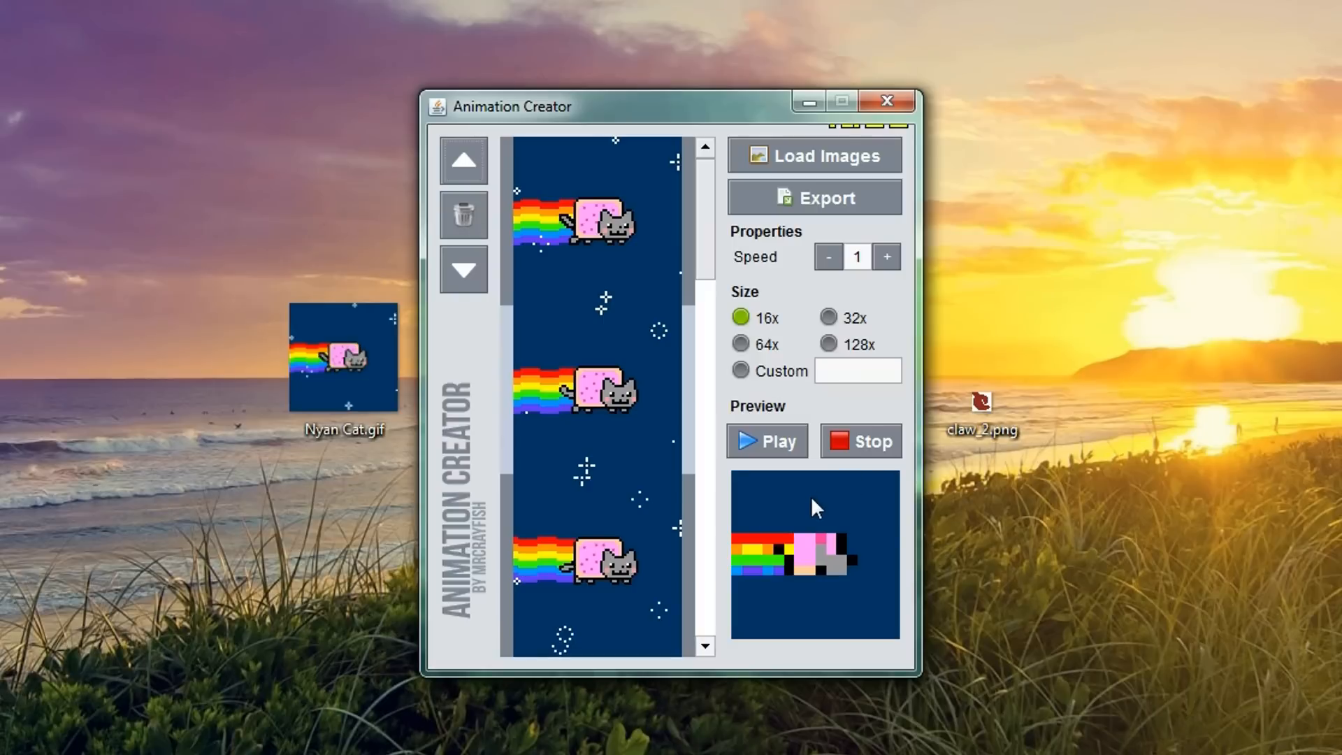
{"action": "mouse_move", "coordinate": [793, 684]}
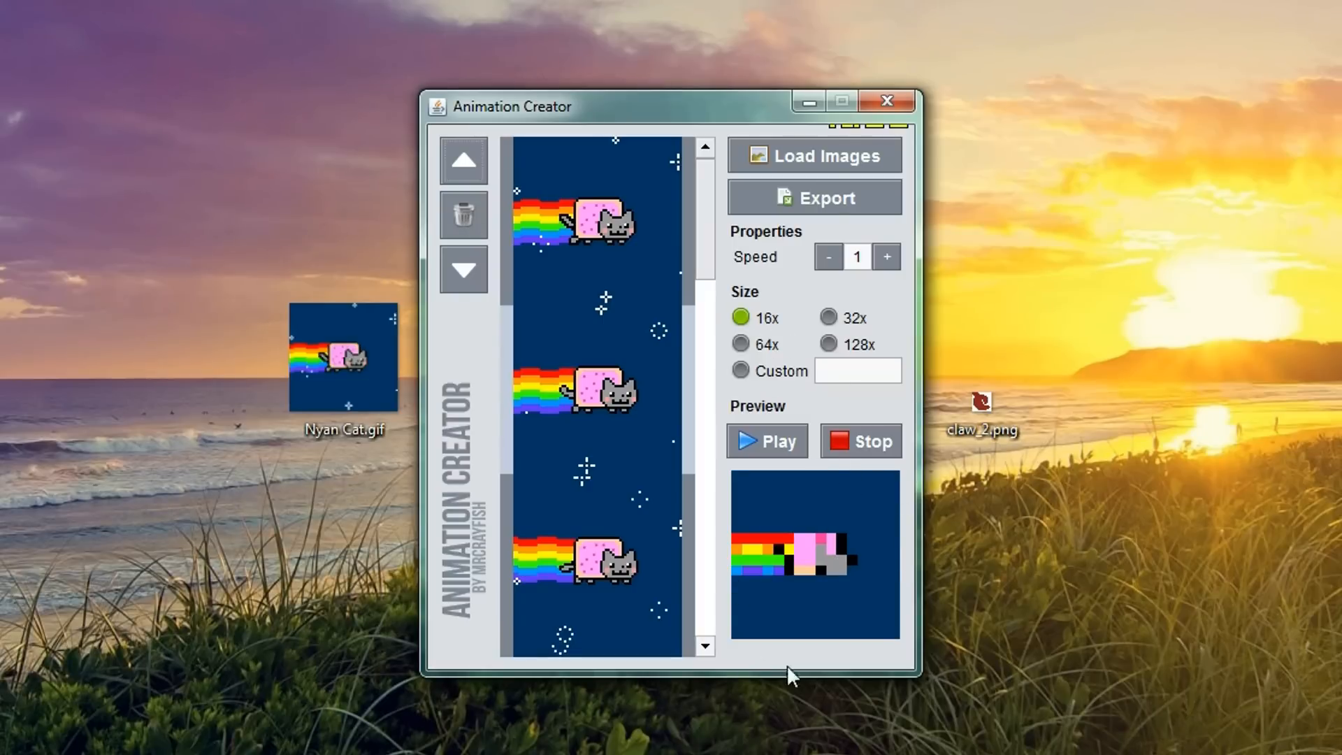
{"action": "mouse_move", "coordinate": [730, 504]}
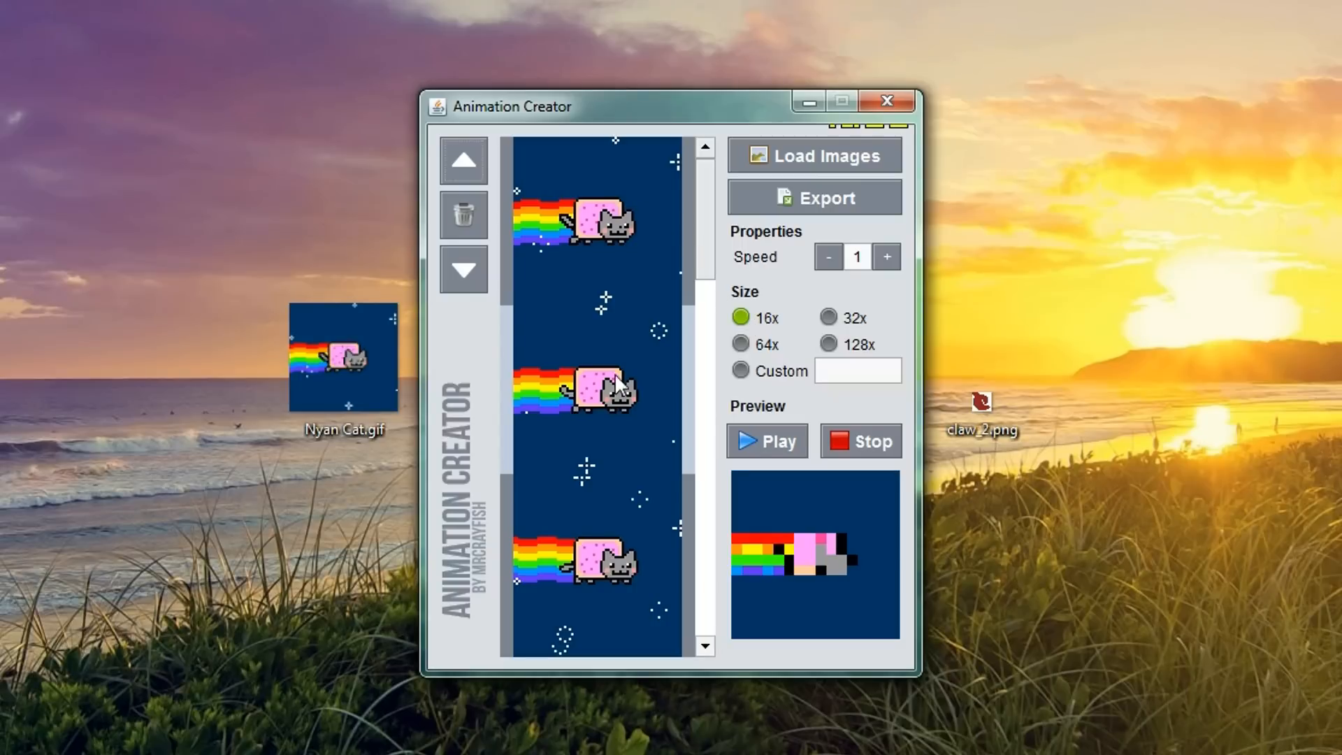
{"action": "mouse_move", "coordinate": [544, 202]}
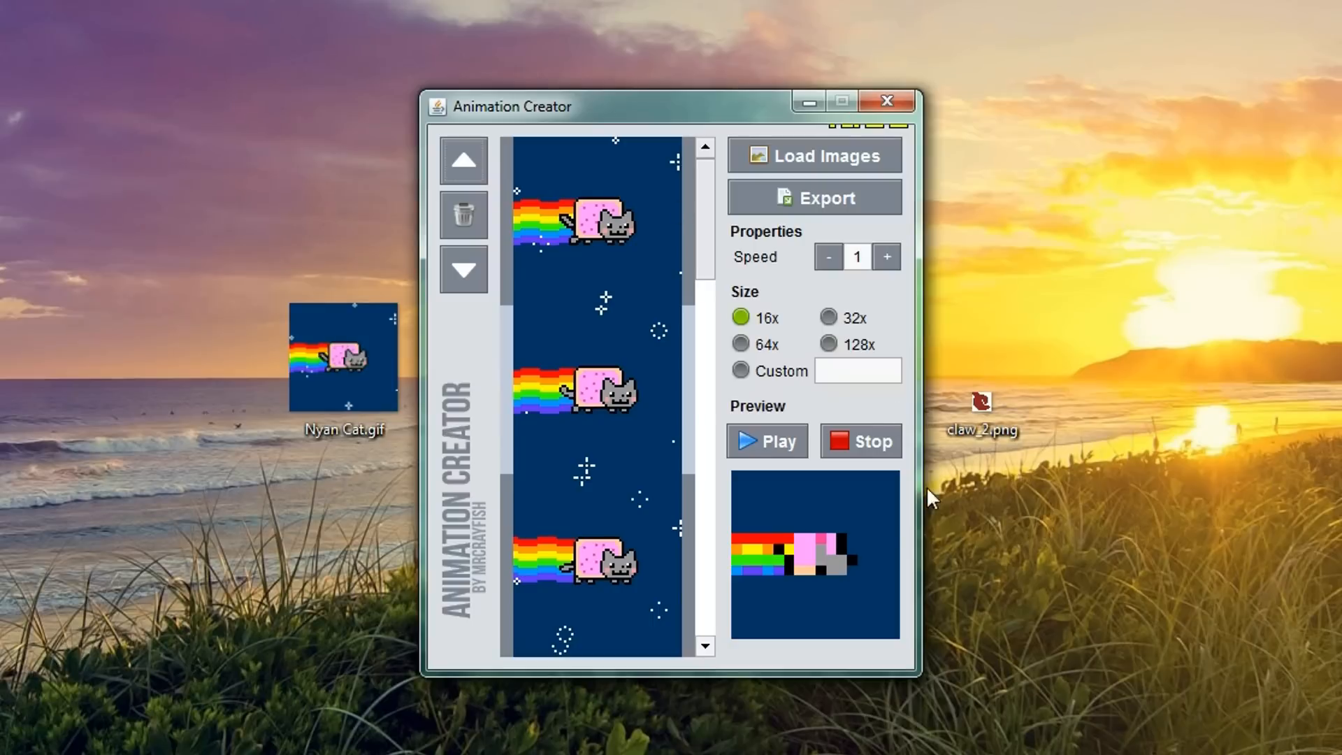
{"action": "mouse_move", "coordinate": [829, 352]}
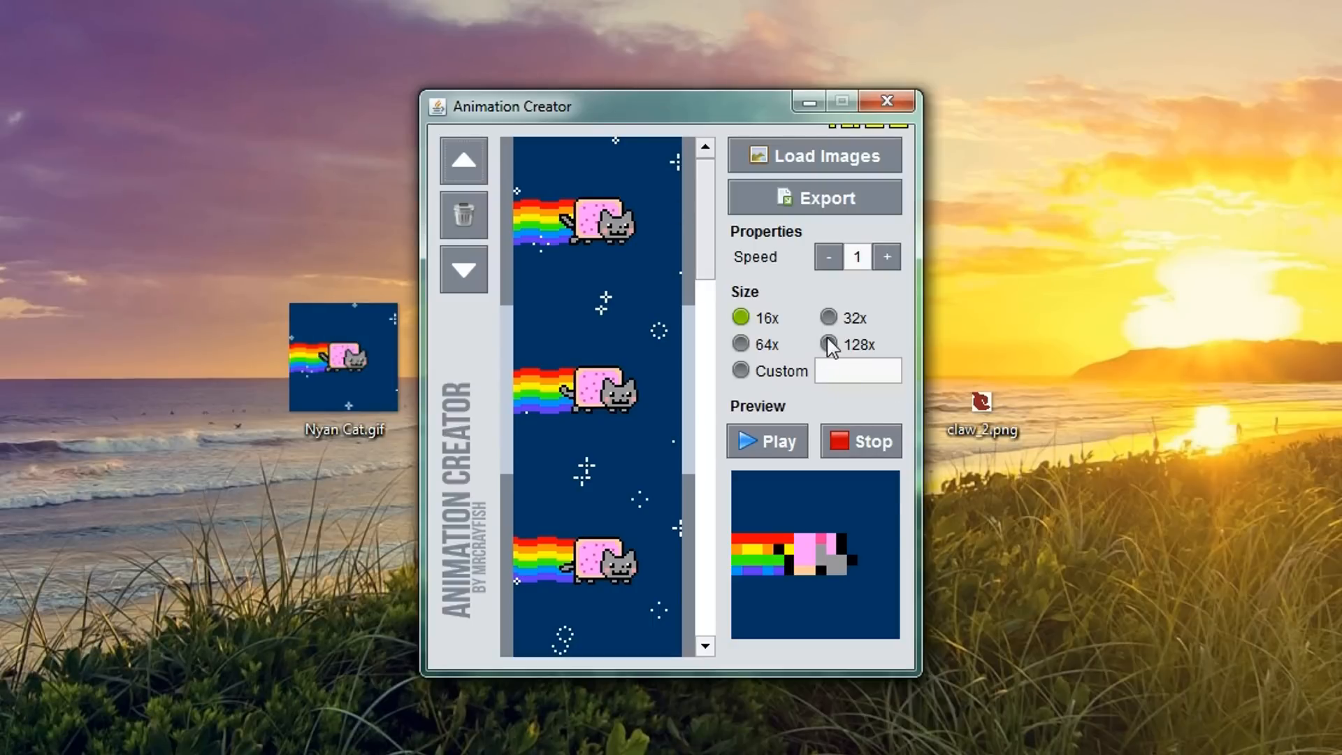
Step: Set the texture size to 128x after briefly trying 32x
{"action": "left_click", "coordinate": [828, 344]}
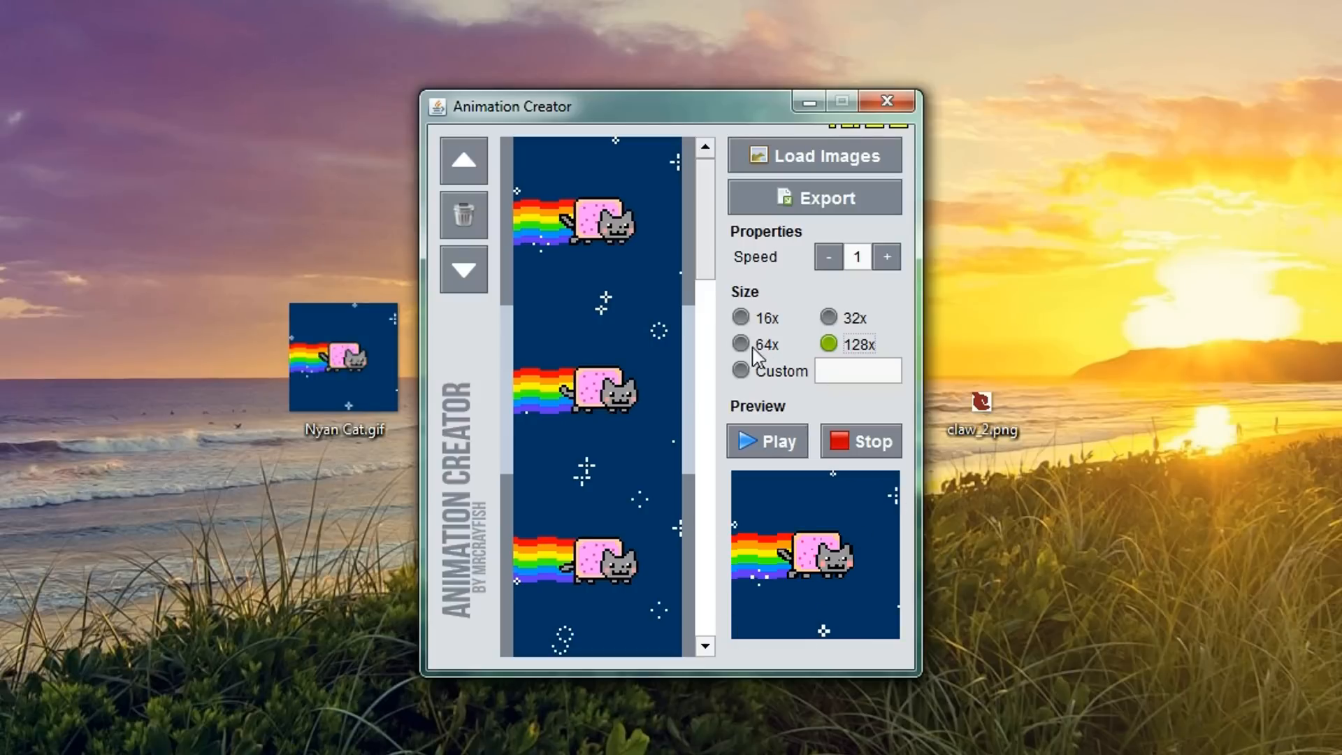
{"action": "left_click", "coordinate": [827, 317]}
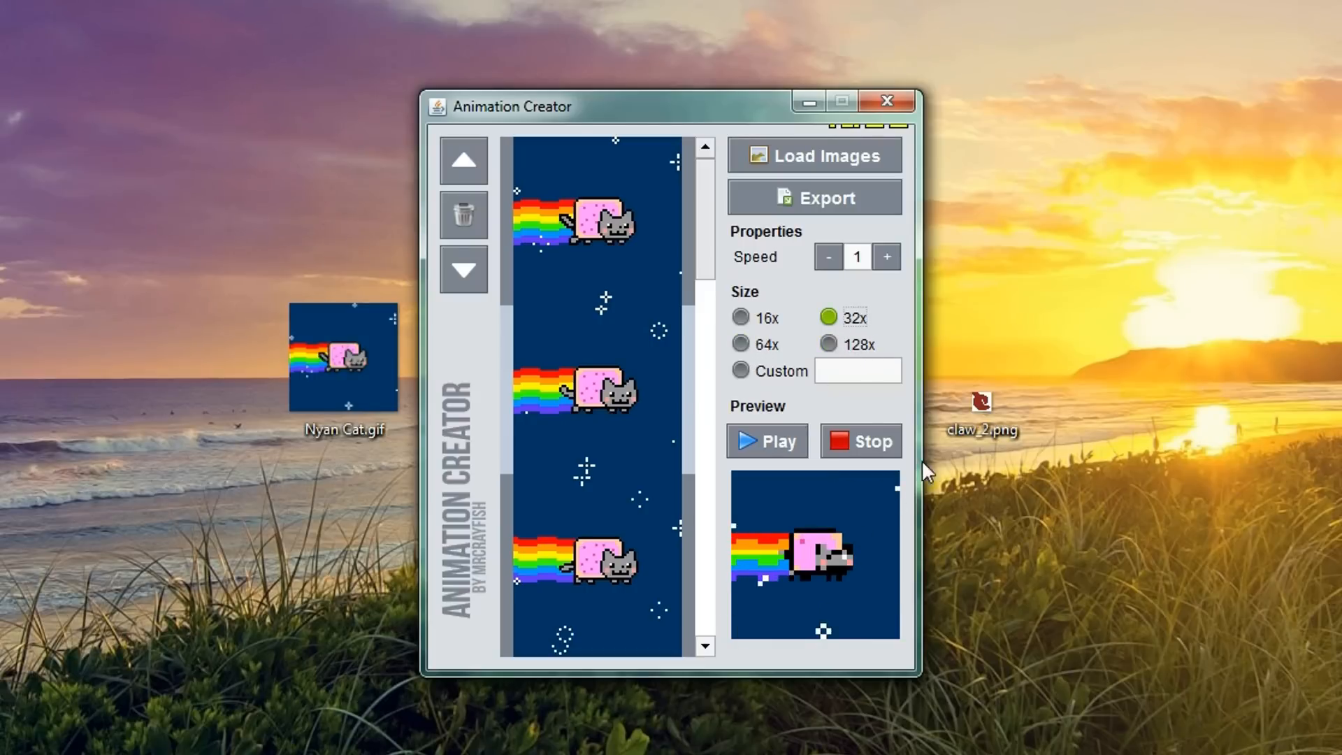
{"action": "left_click", "coordinate": [828, 343]}
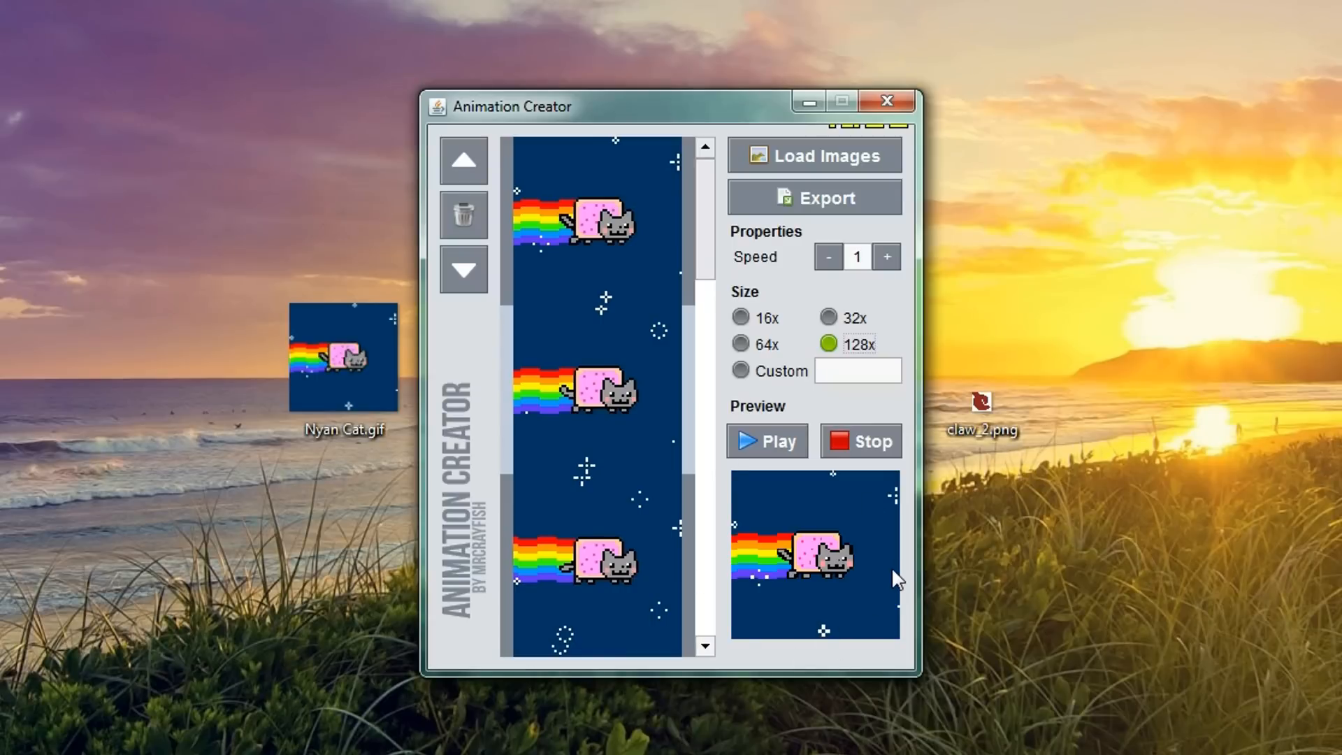
{"action": "mouse_move", "coordinate": [711, 500]}
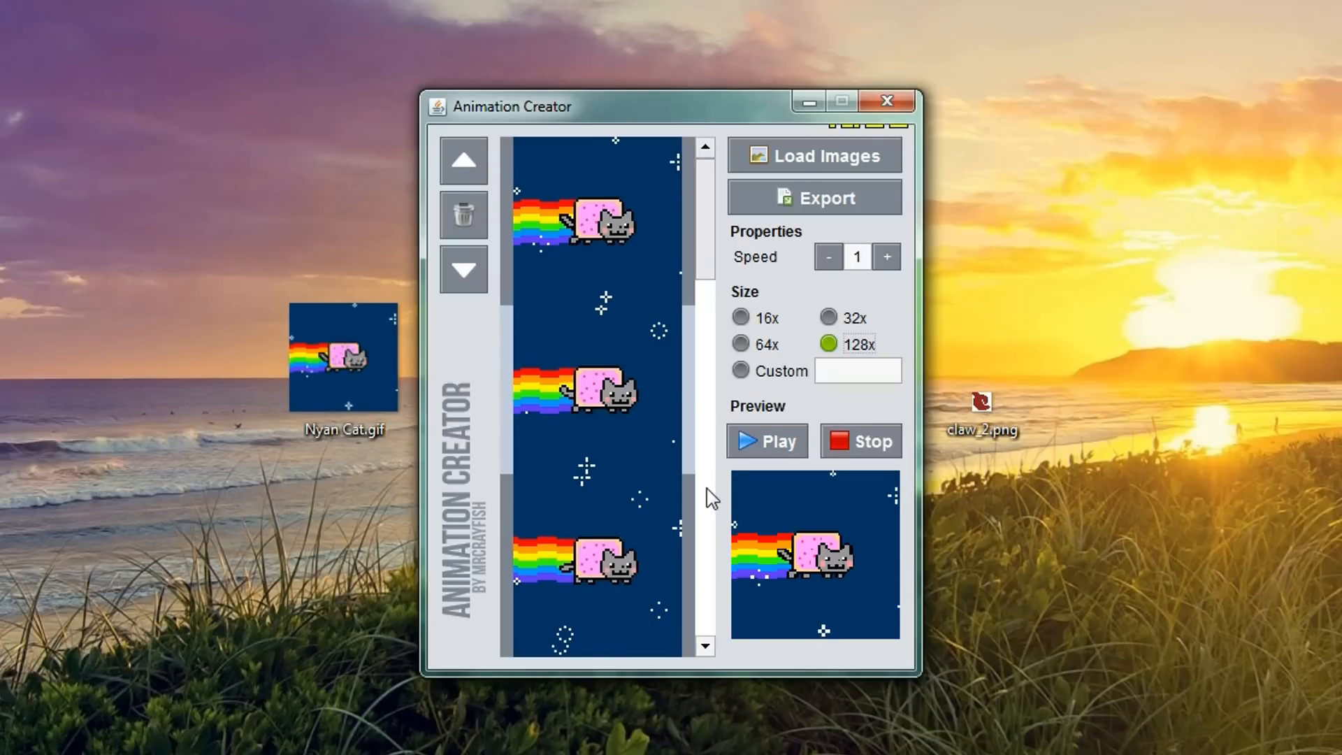
{"action": "mouse_move", "coordinate": [728, 481]}
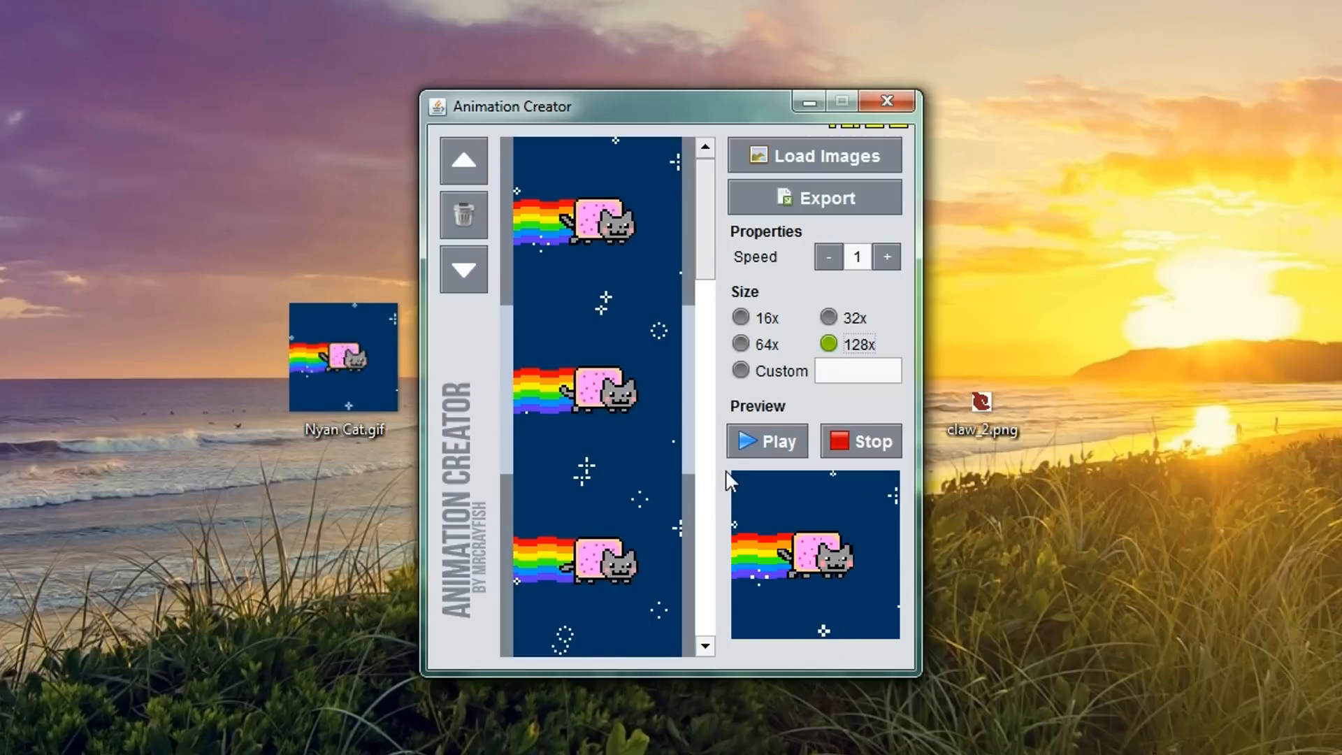
Step: Play and stop the Nyan Cat preview, then begin the PNG strip export
{"action": "left_click", "coordinate": [767, 441]}
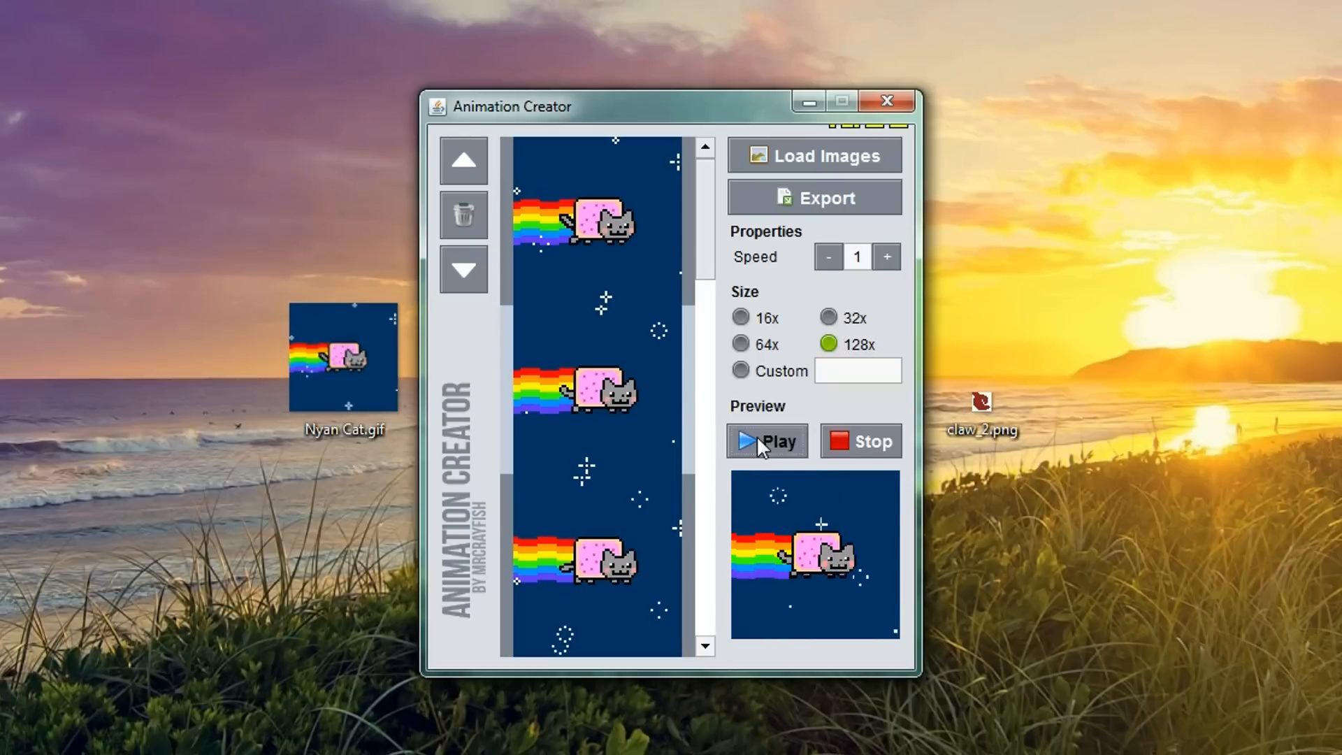
{"action": "left_click", "coordinate": [860, 441]}
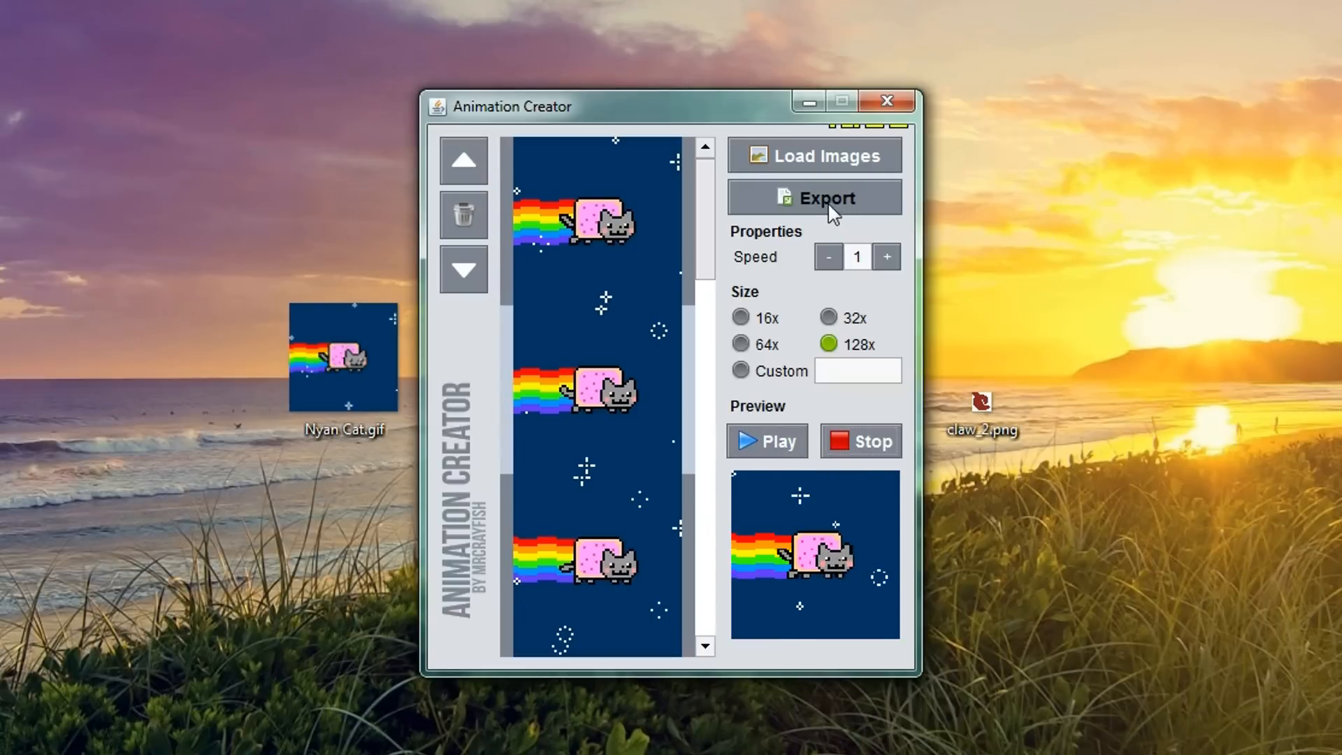
{"action": "left_click", "coordinate": [815, 197]}
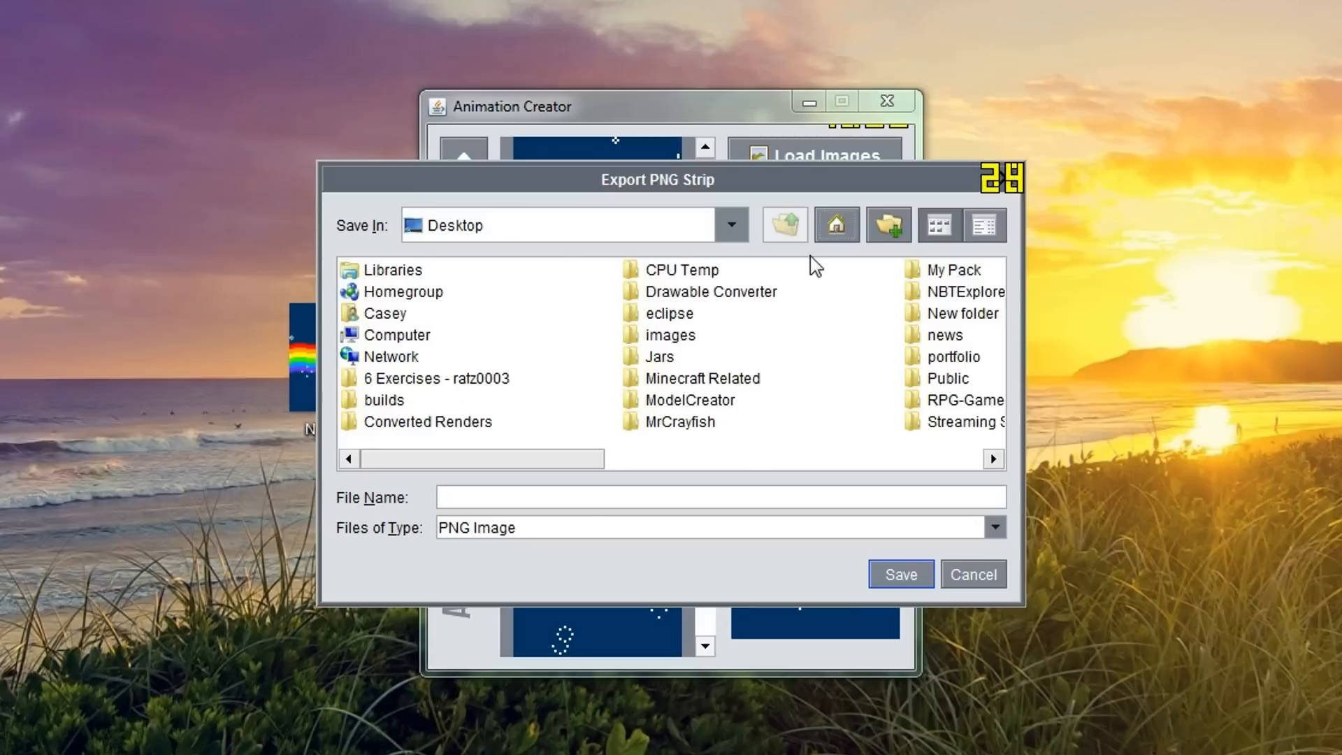
Step: Save the strip to the Desktop as 'stone', producing stone.png and stone.png.mcmeta
{"action": "left_click", "coordinate": [507, 499]}
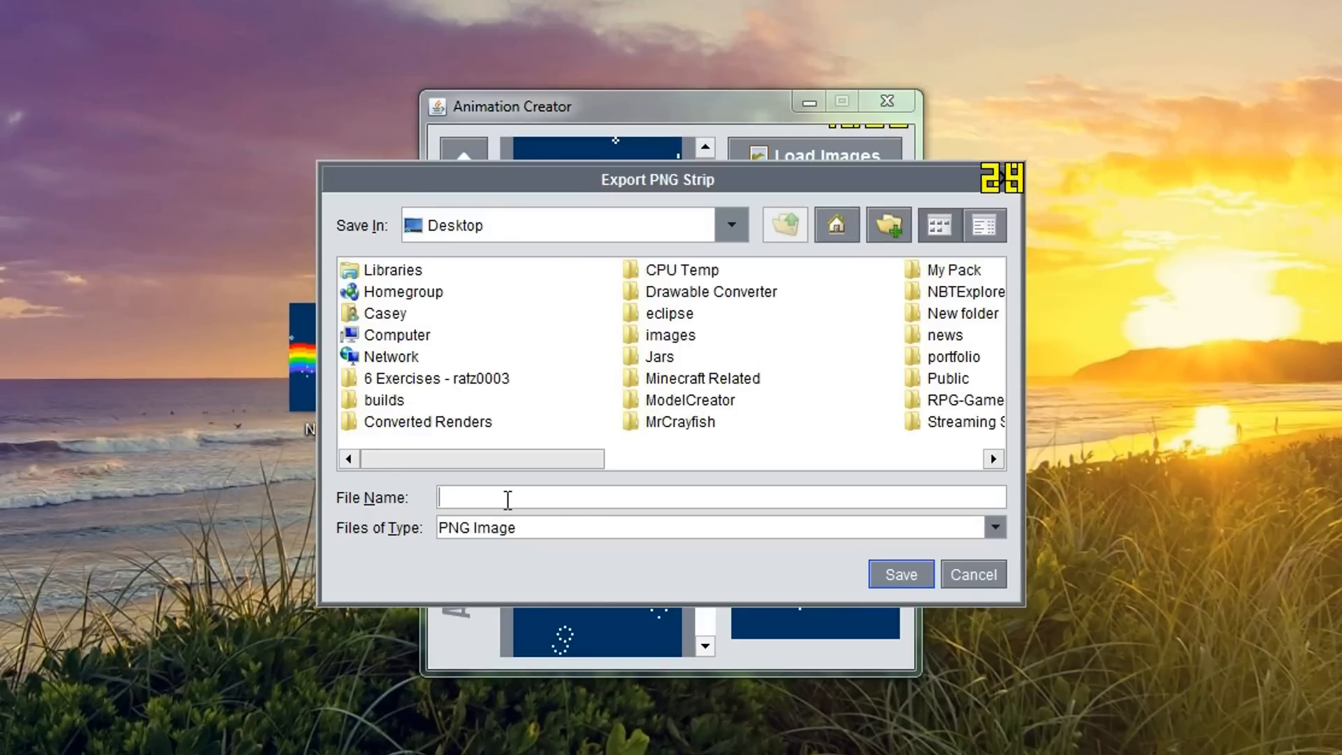
{"action": "type", "text": "stone"}
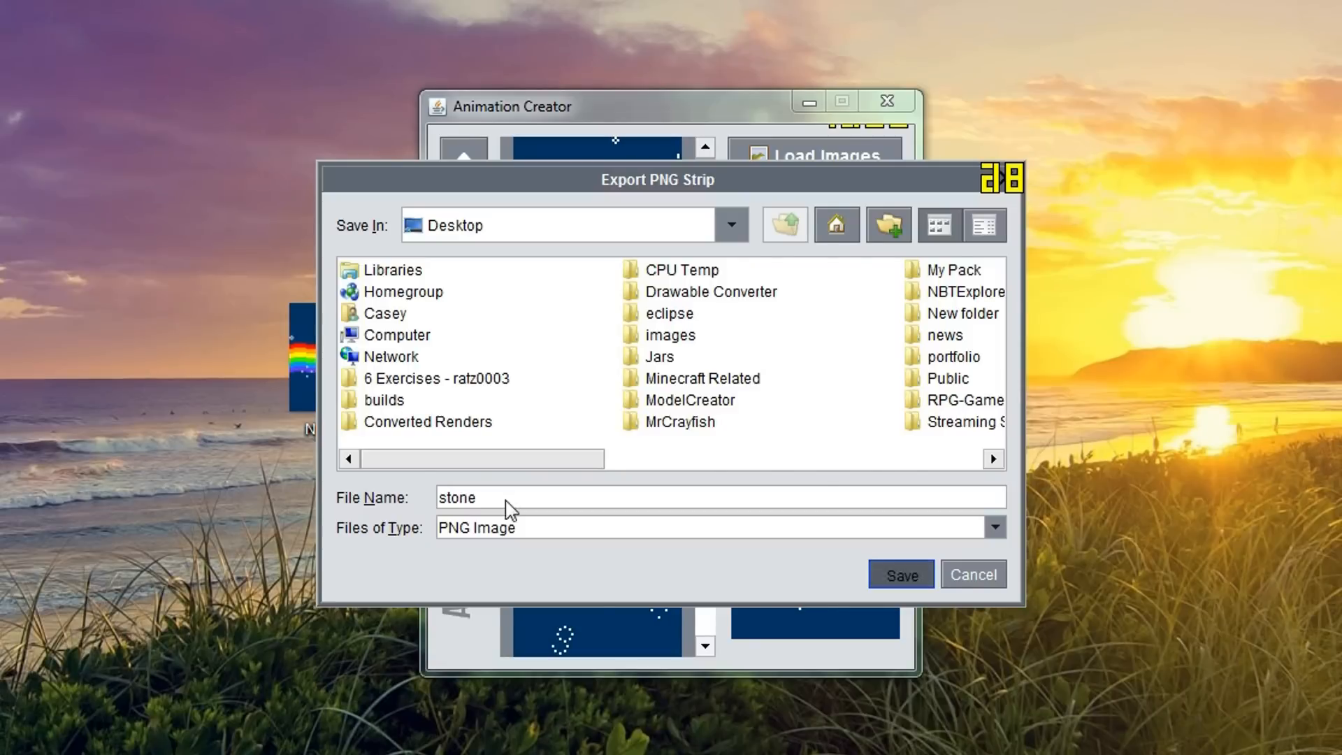
{"action": "left_click", "coordinate": [900, 574]}
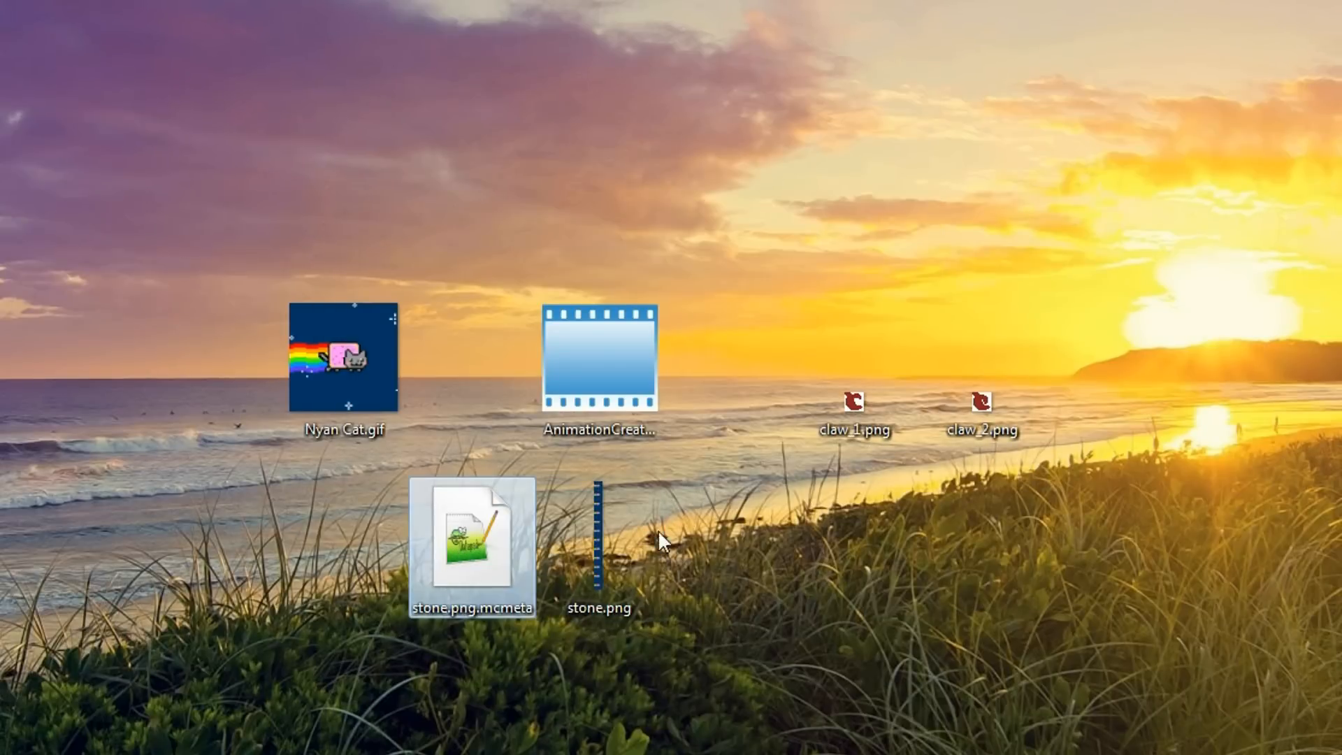
{"action": "double_click", "coordinate": [600, 541]}
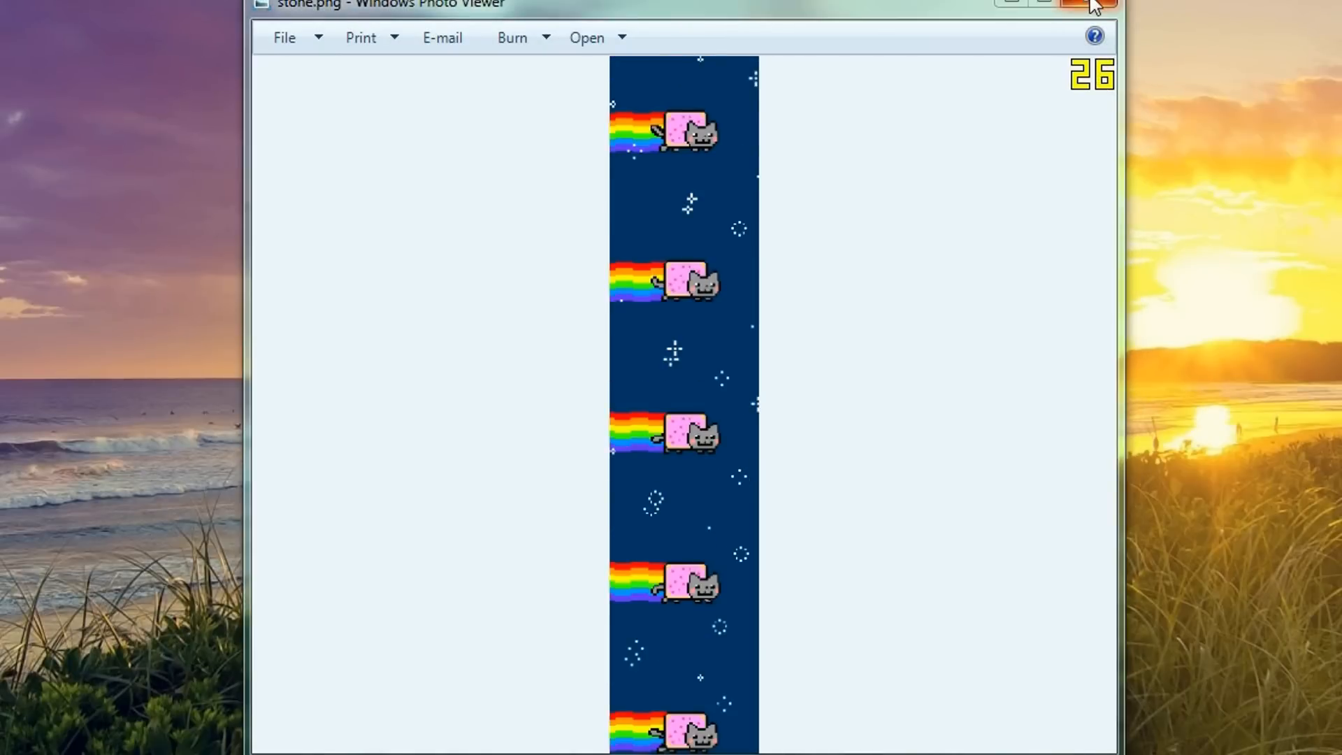
{"action": "left_click", "coordinate": [1080, 3]}
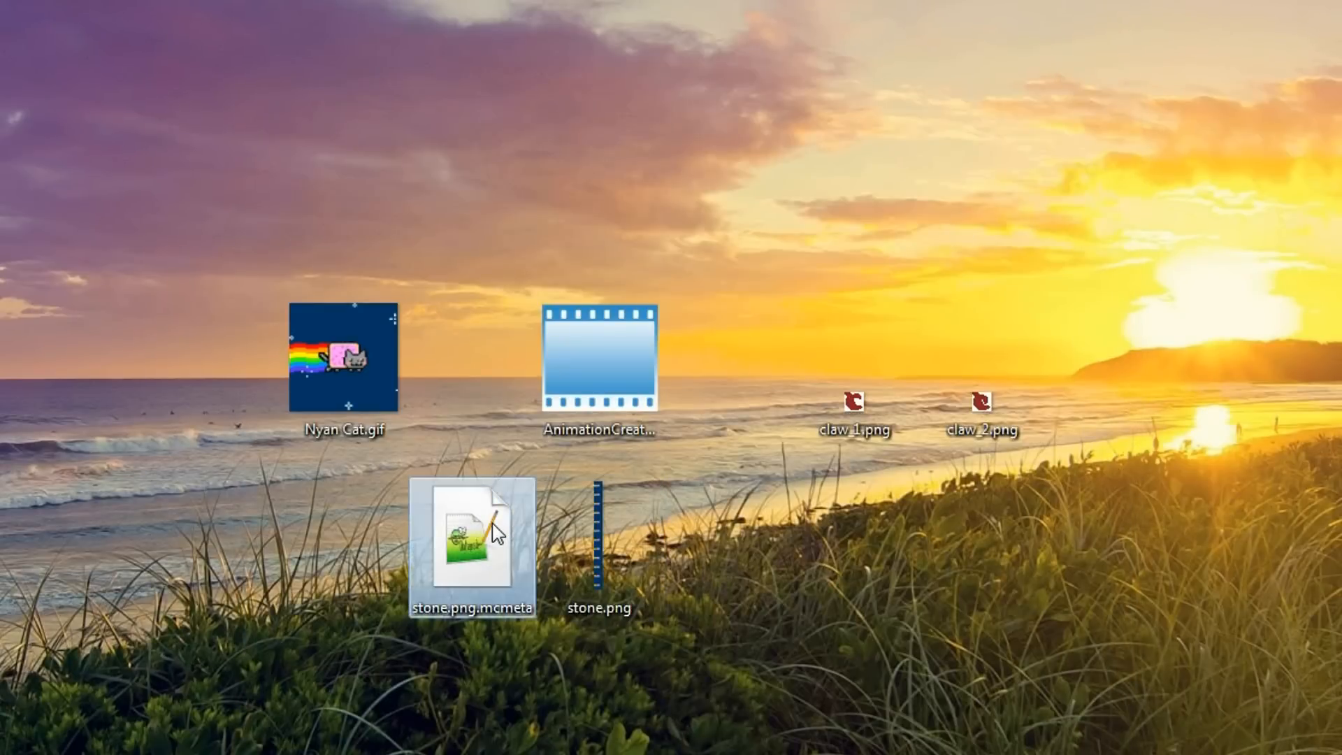
{"action": "double_click", "coordinate": [470, 546]}
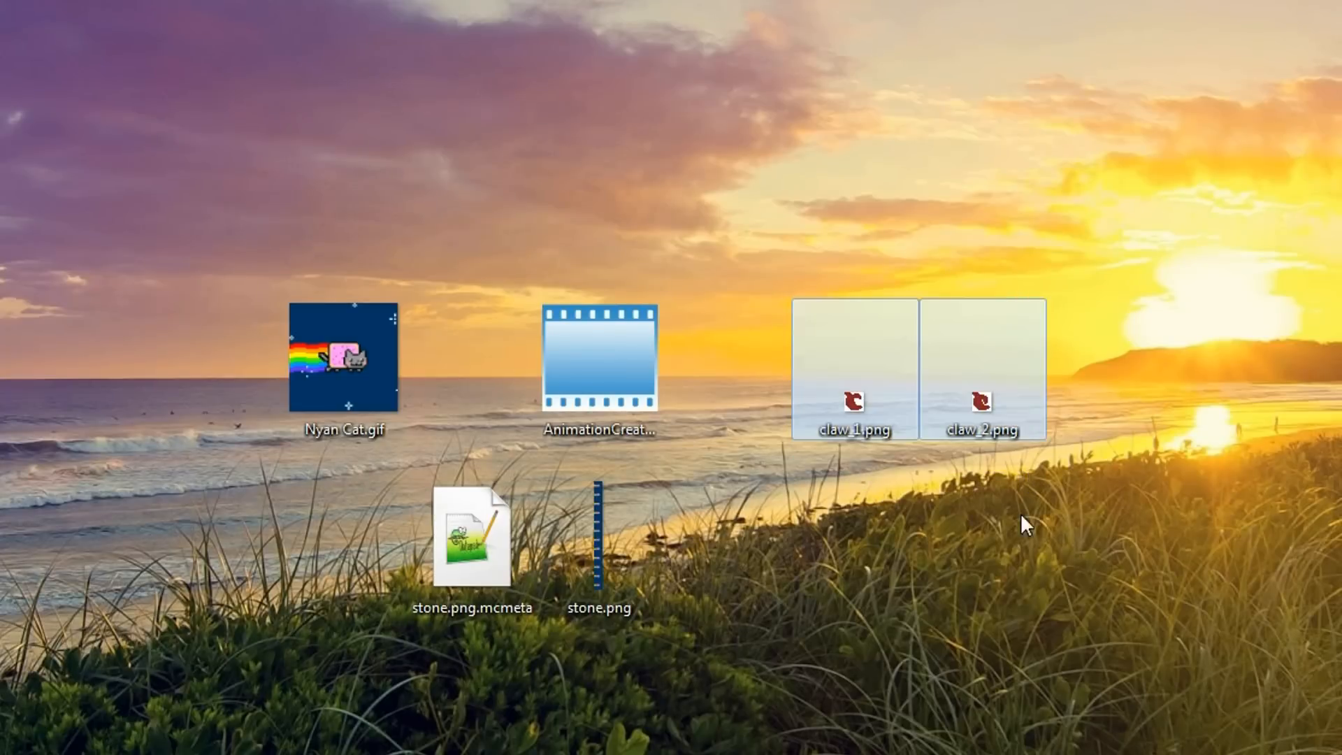
{"action": "mouse_move", "coordinate": [1067, 615]}
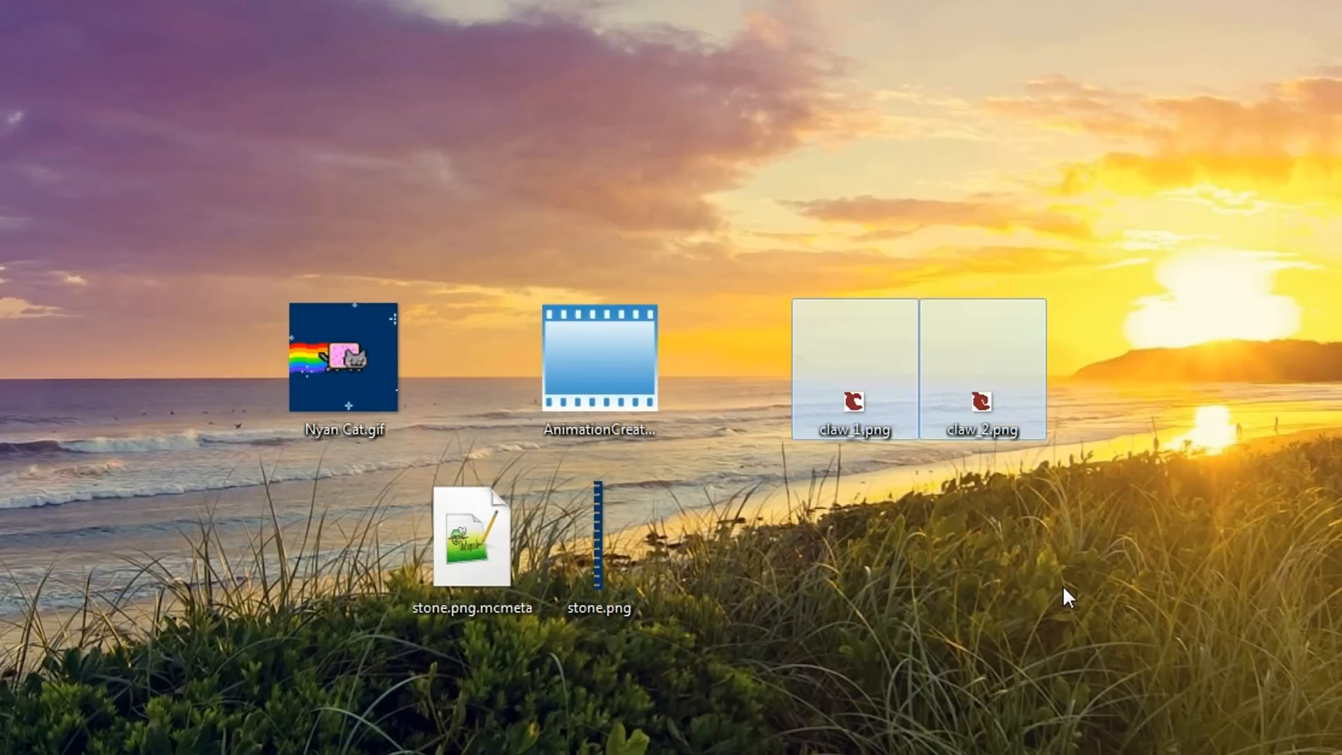
Step: Relaunch Animation Creator and load claw_1.png and claw_2.png as frames
{"action": "double_click", "coordinate": [597, 367]}
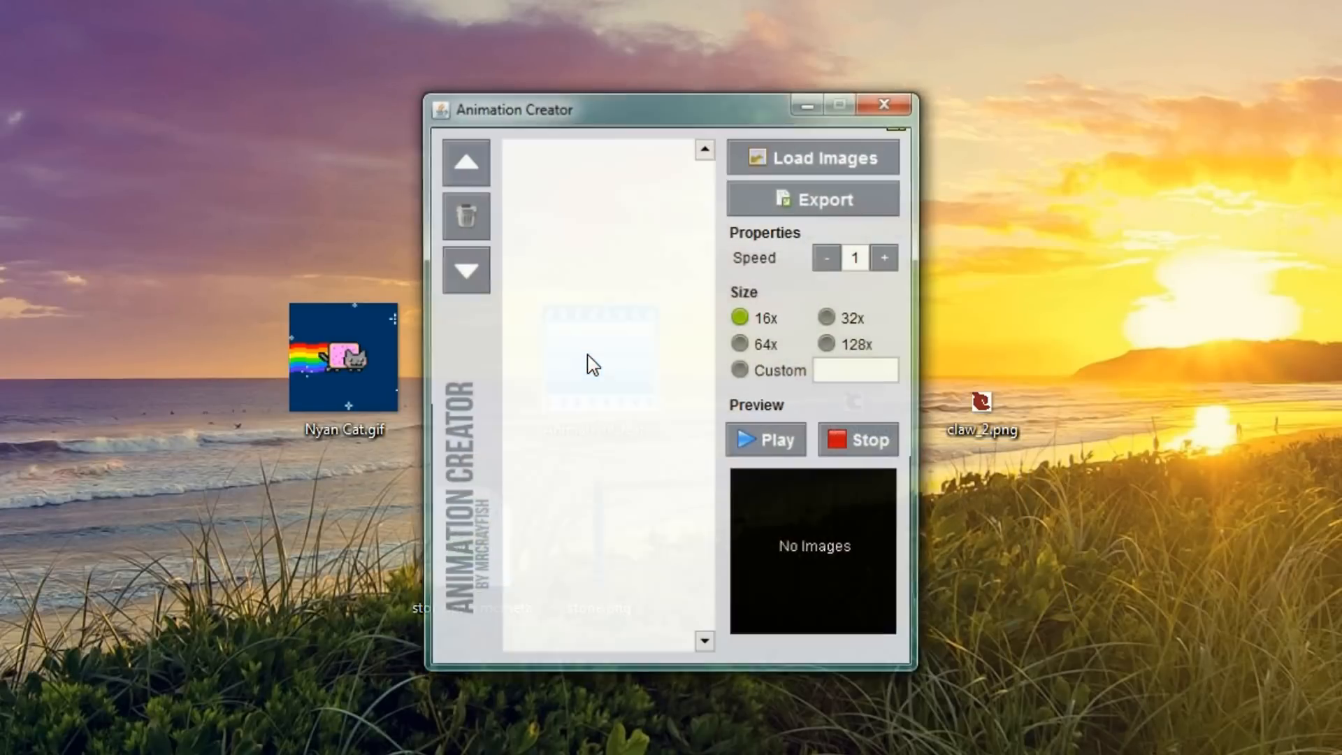
{"action": "left_click", "coordinate": [812, 157]}
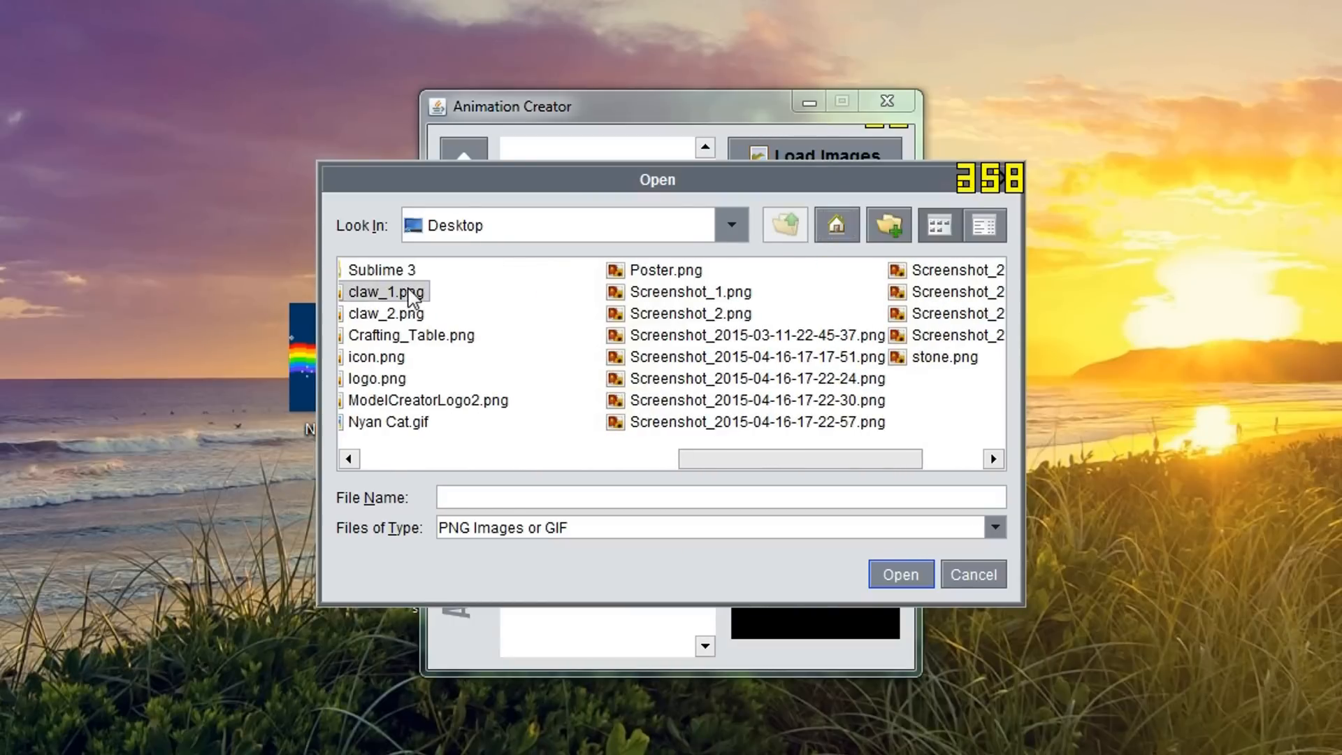
{"action": "left_click", "coordinate": [901, 574]}
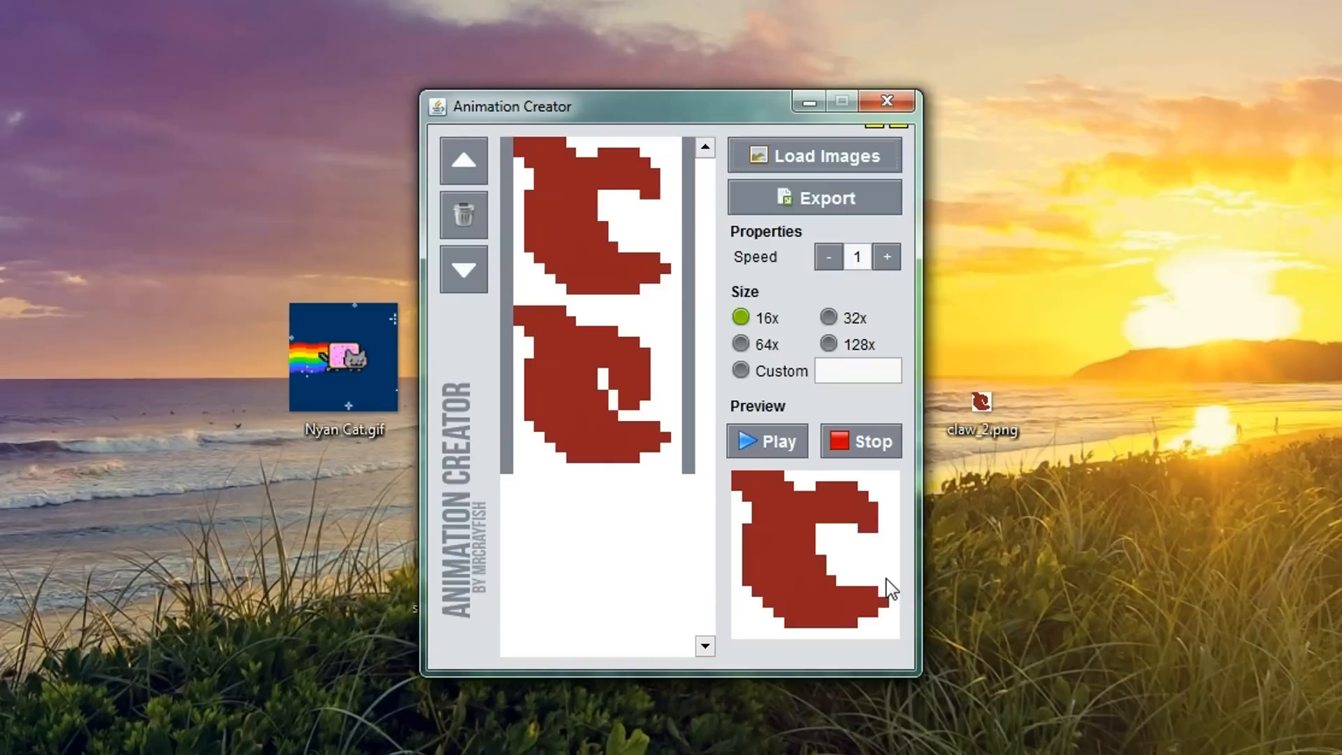
{"action": "mouse_move", "coordinate": [538, 397]}
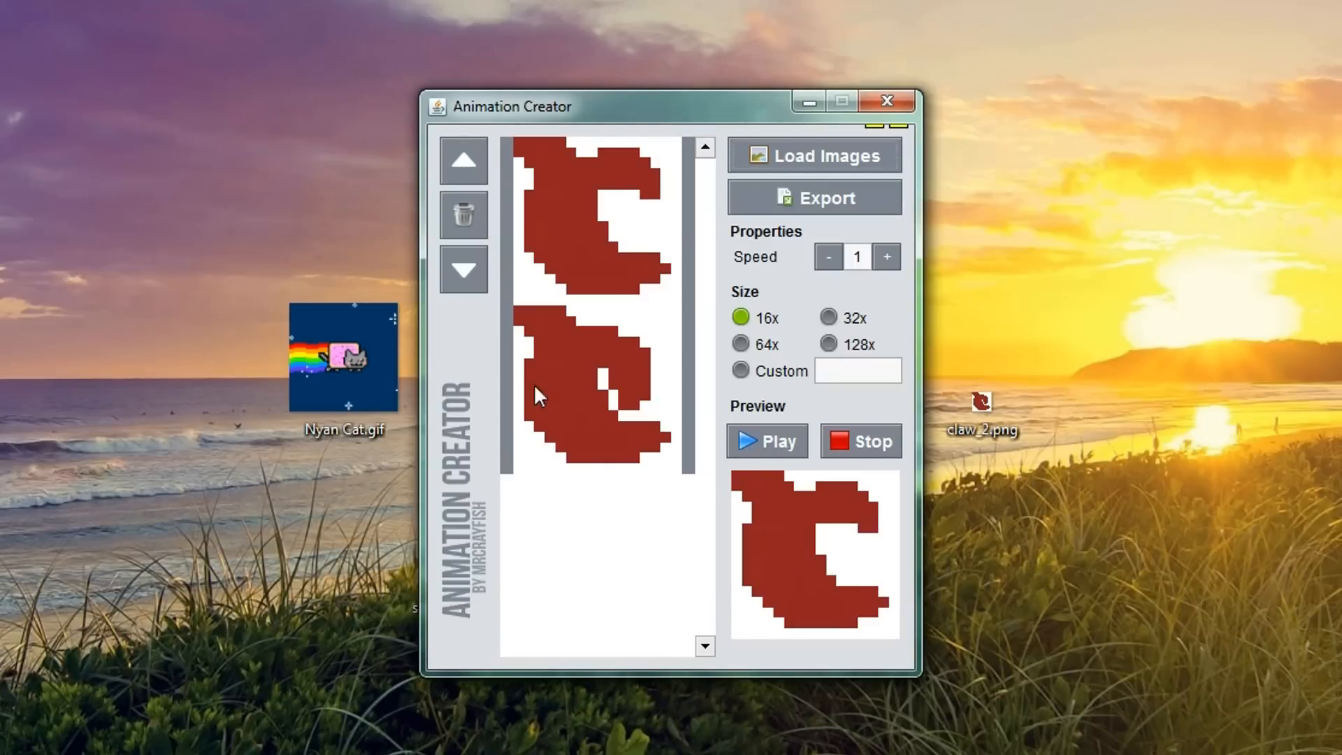
{"action": "mouse_move", "coordinate": [733, 315]}
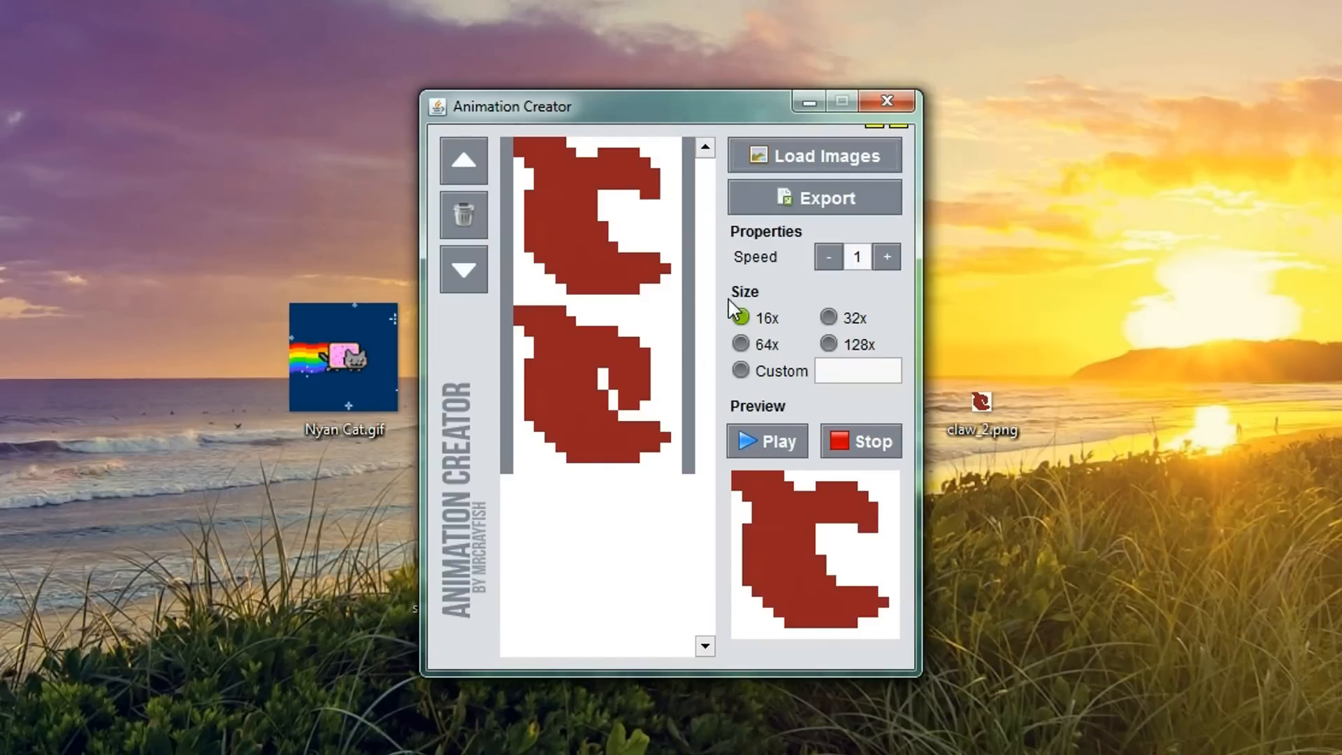
Step: Set the frame size to 16x, raise the speed to 5, and begin exporting the strip
{"action": "left_click", "coordinate": [740, 317]}
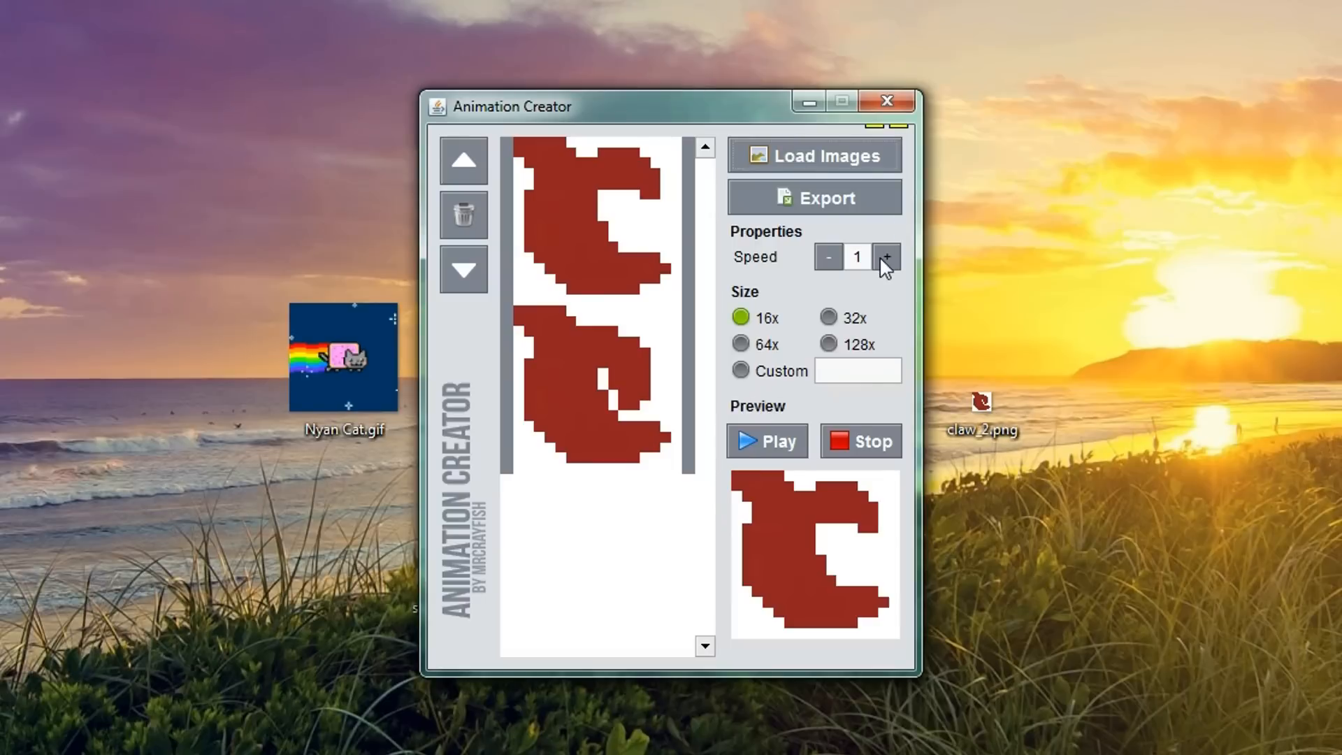
{"action": "left_click", "coordinate": [886, 256]}
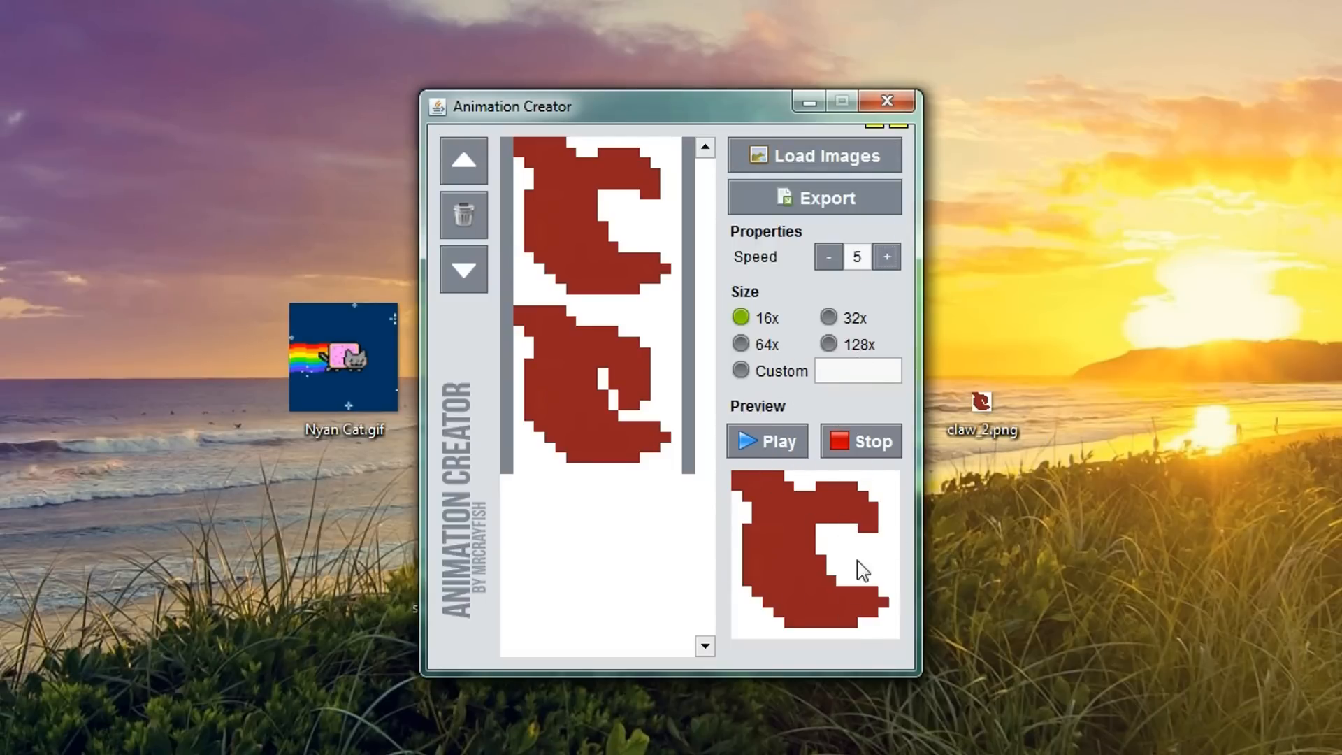
{"action": "mouse_move", "coordinate": [571, 376]}
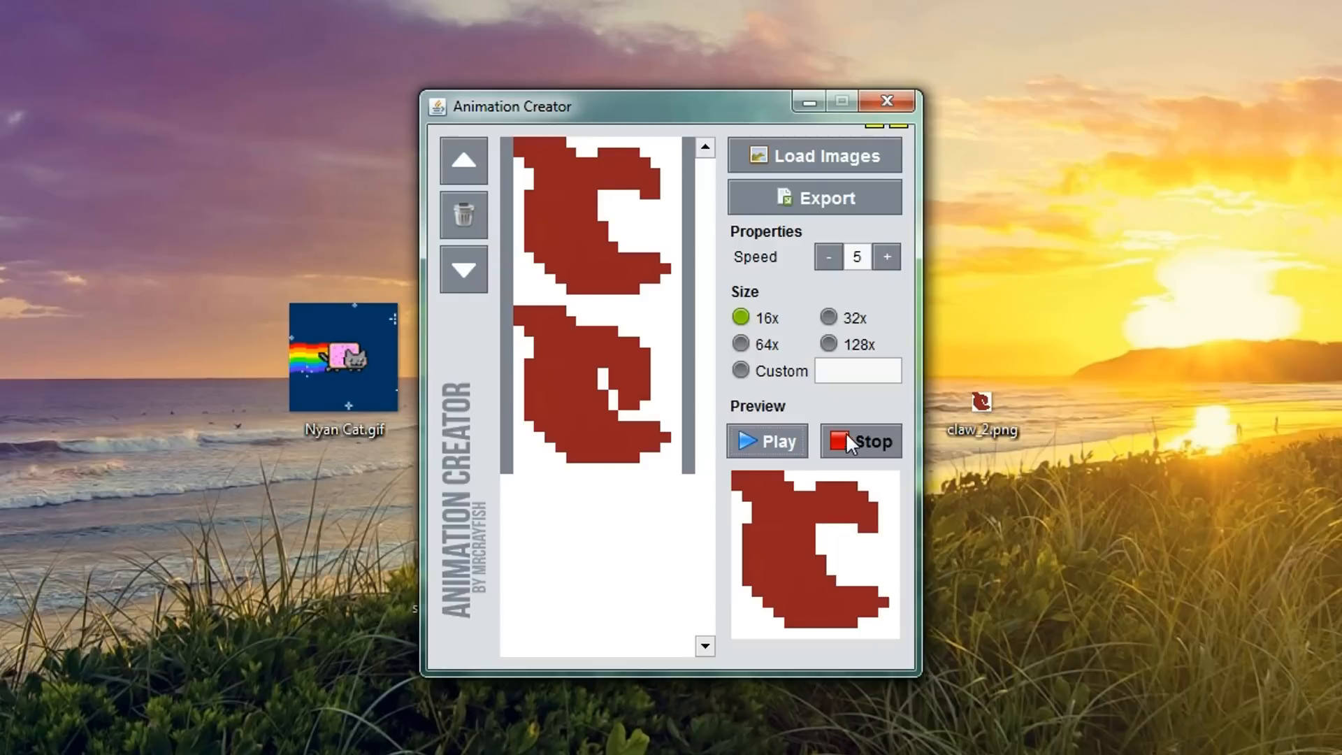
{"action": "left_click", "coordinate": [813, 196]}
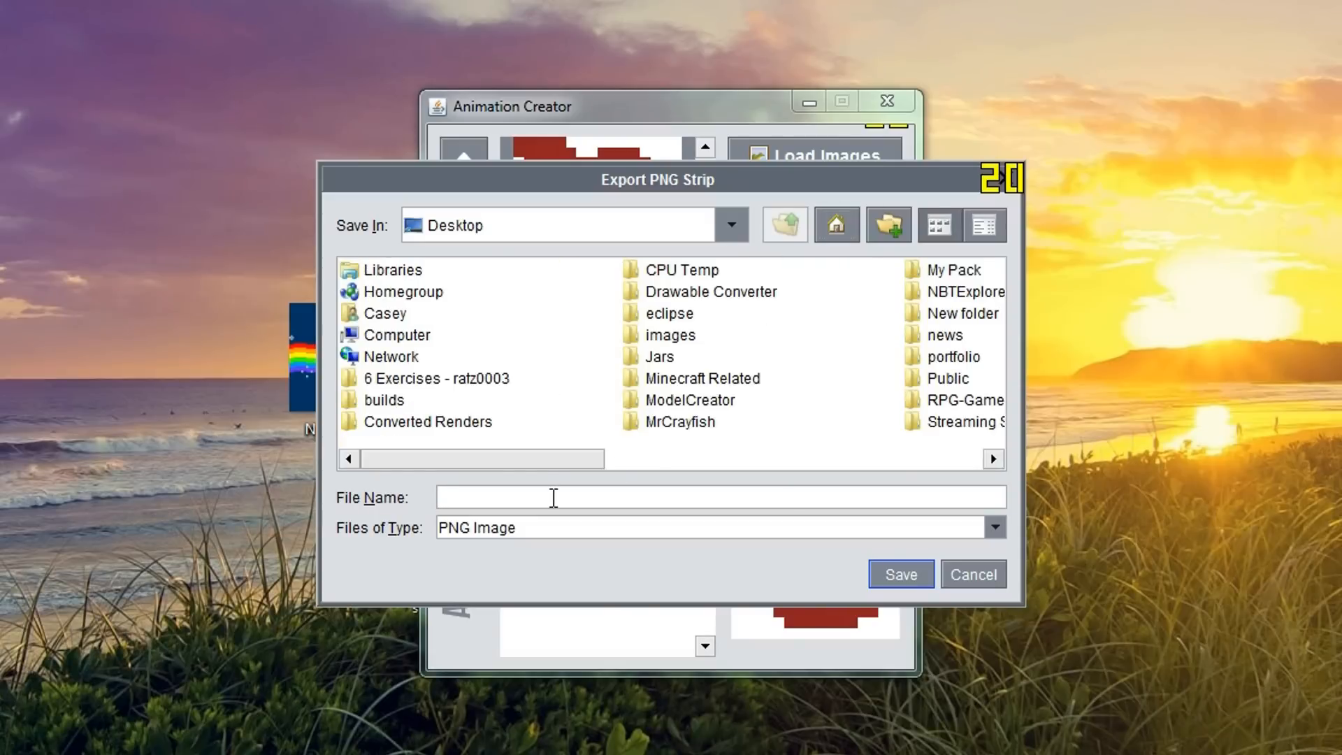
Step: Name the claw strip export 'planks' and close Animation Creator
{"action": "type", "text": "planks"}
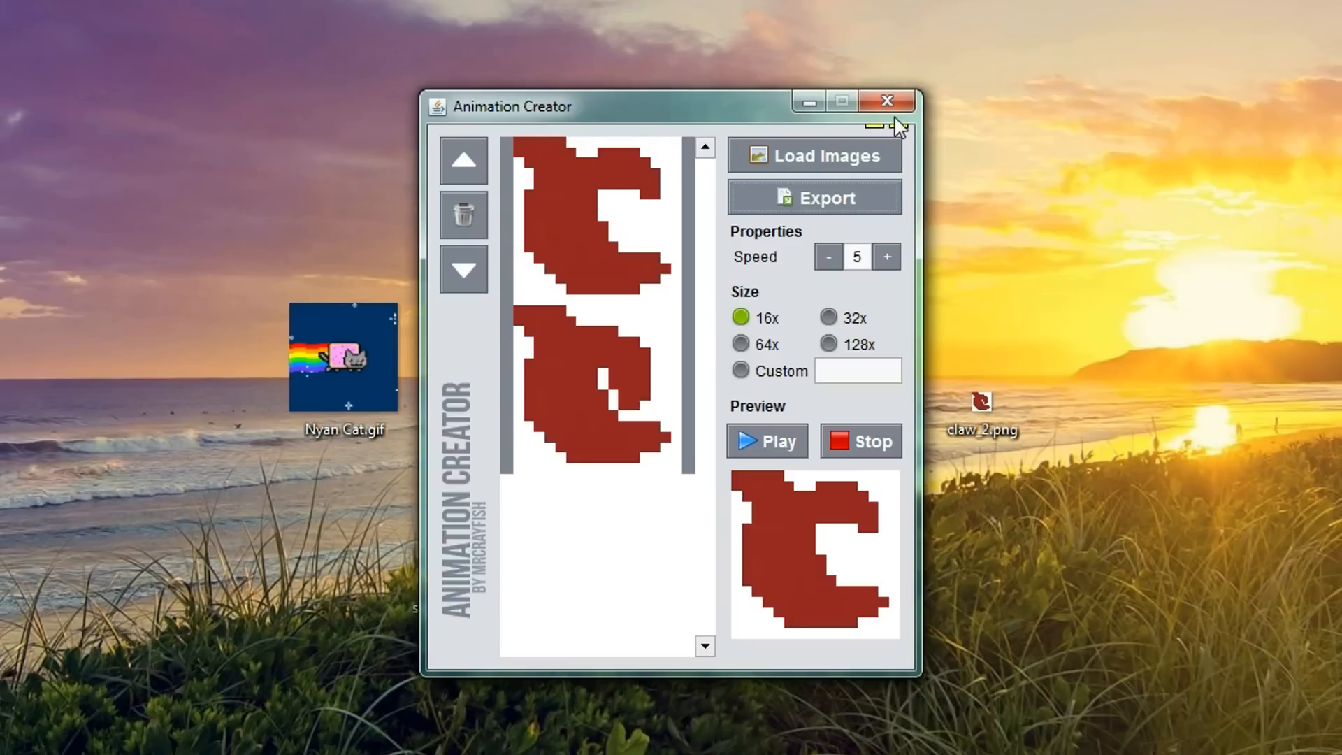
{"action": "left_click", "coordinate": [884, 101]}
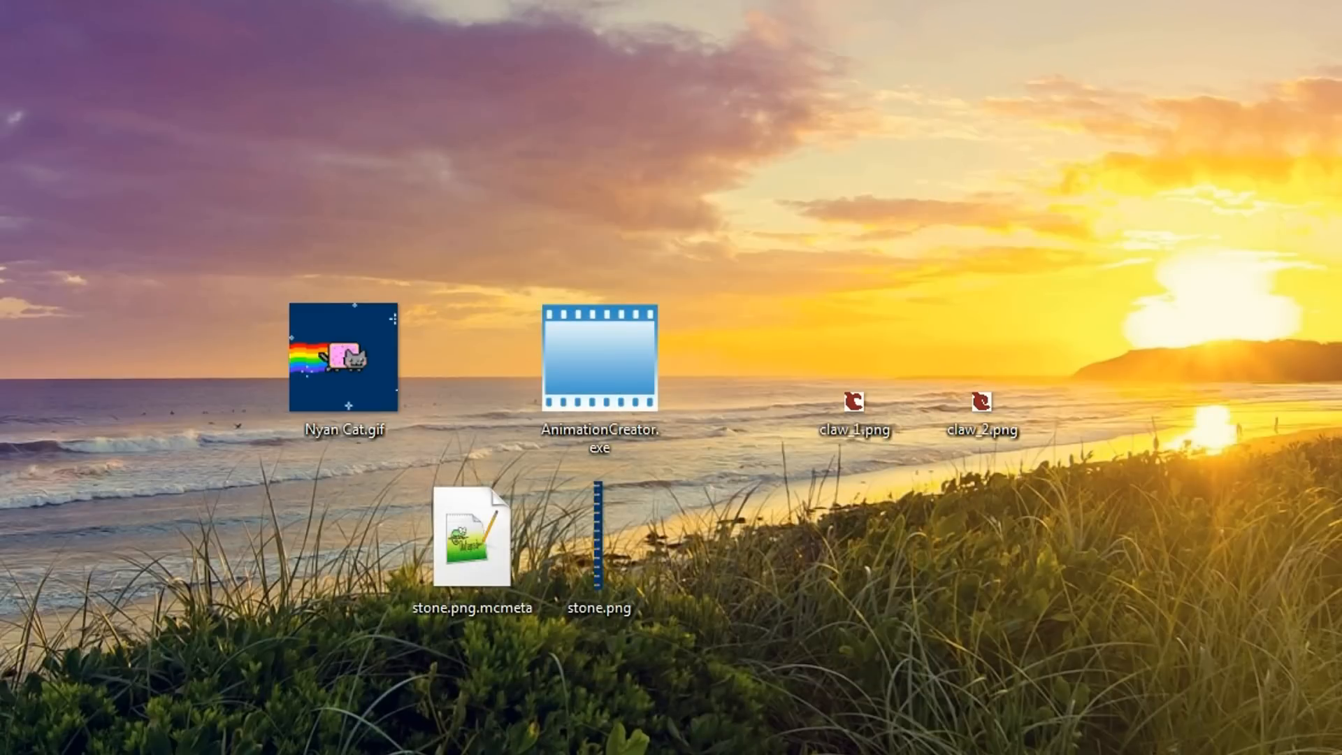